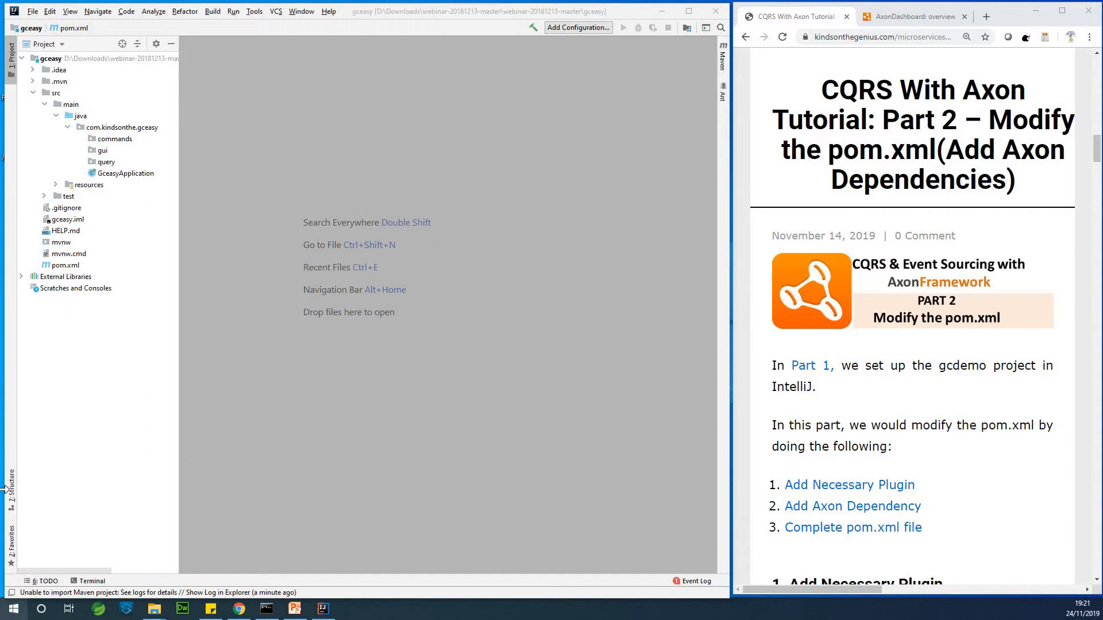
mouse_move(80, 493)
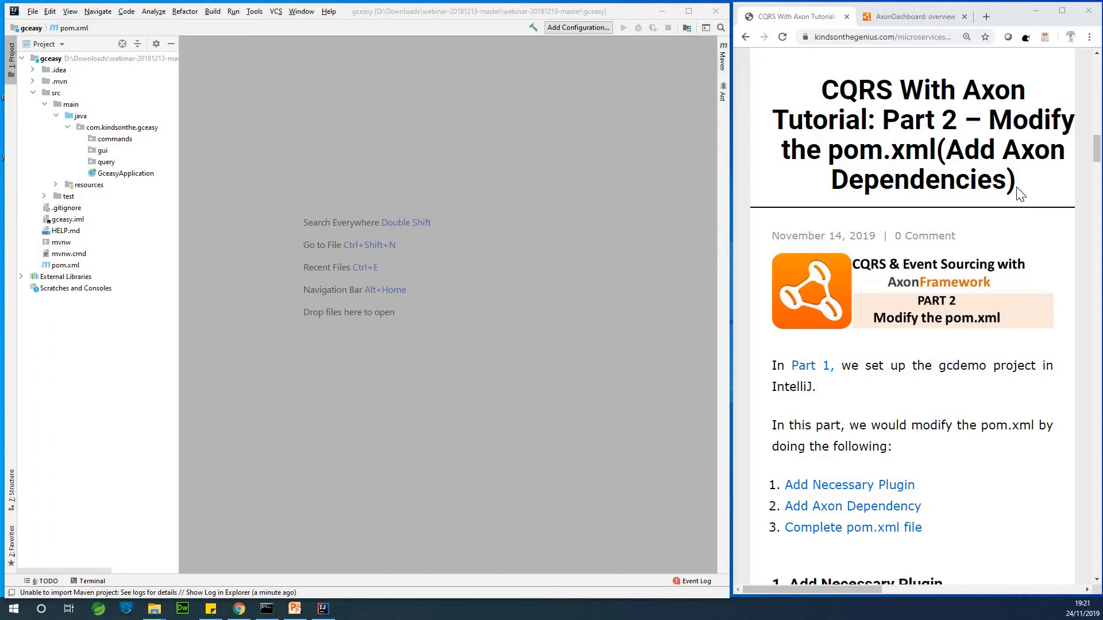
mouse_move(1024, 195)
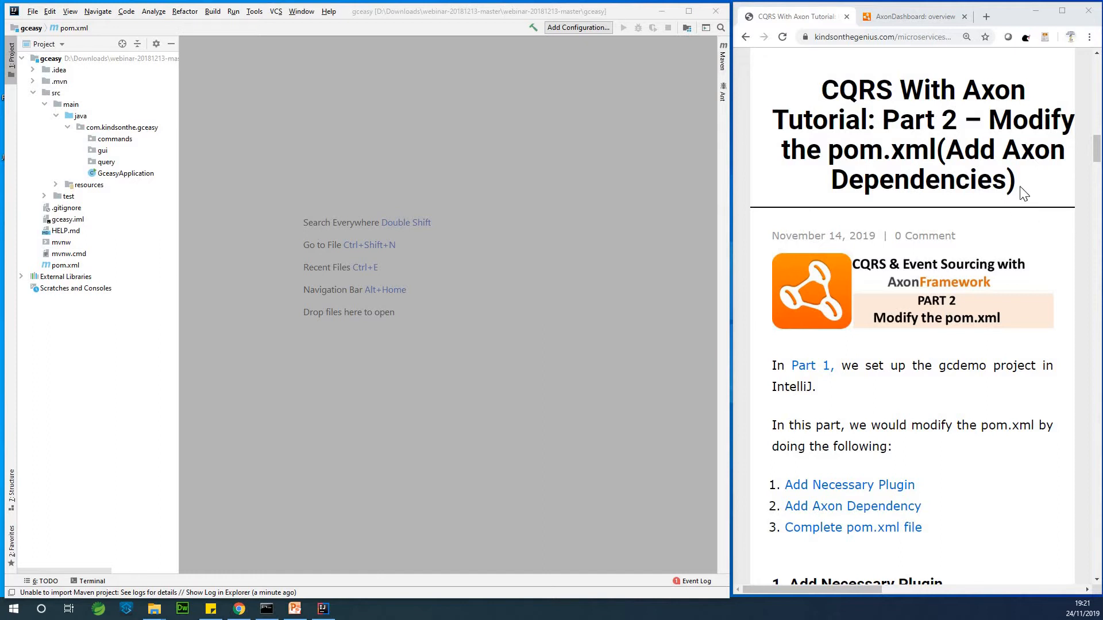
mouse_move(965, 299)
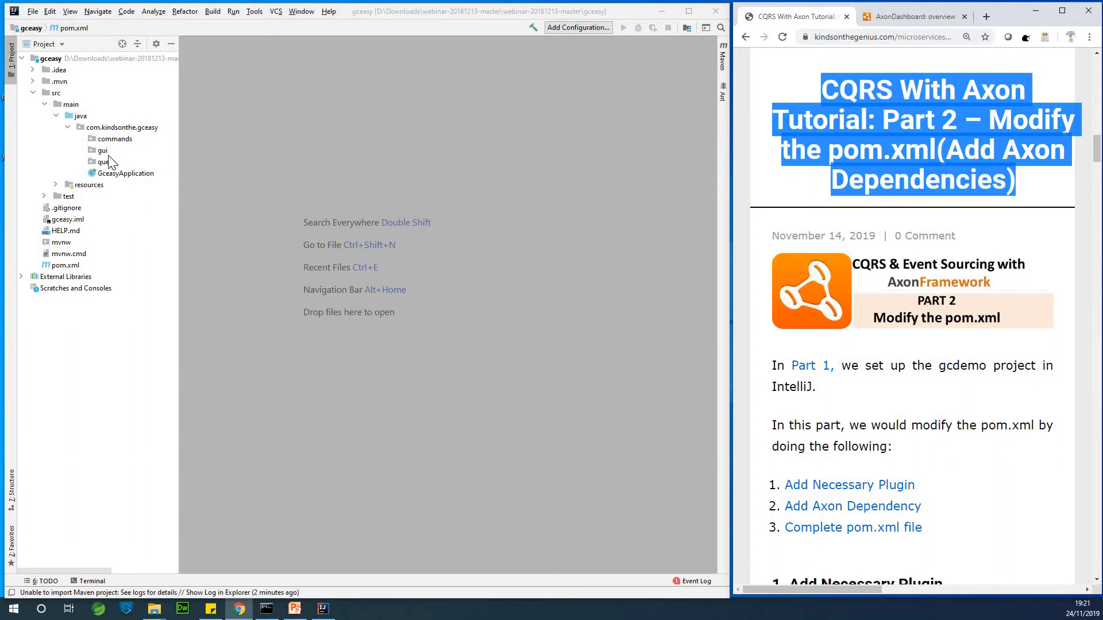
Scroll the tutorial page down to Step 1's maven-compiler-plugin code block.
scroll("down", 3)
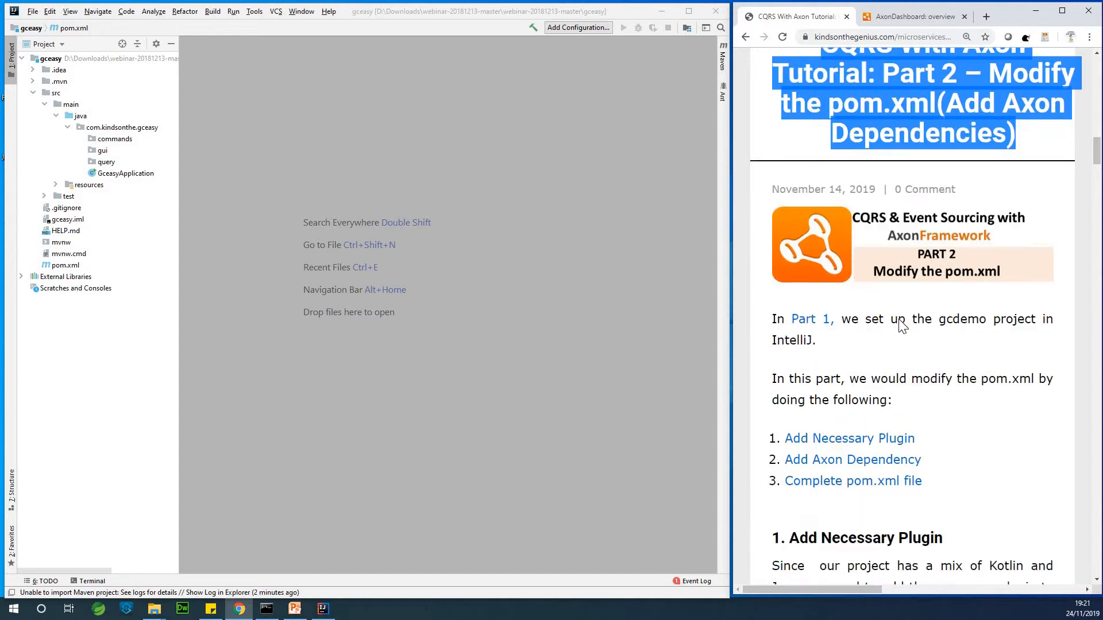
scroll("down", 3)
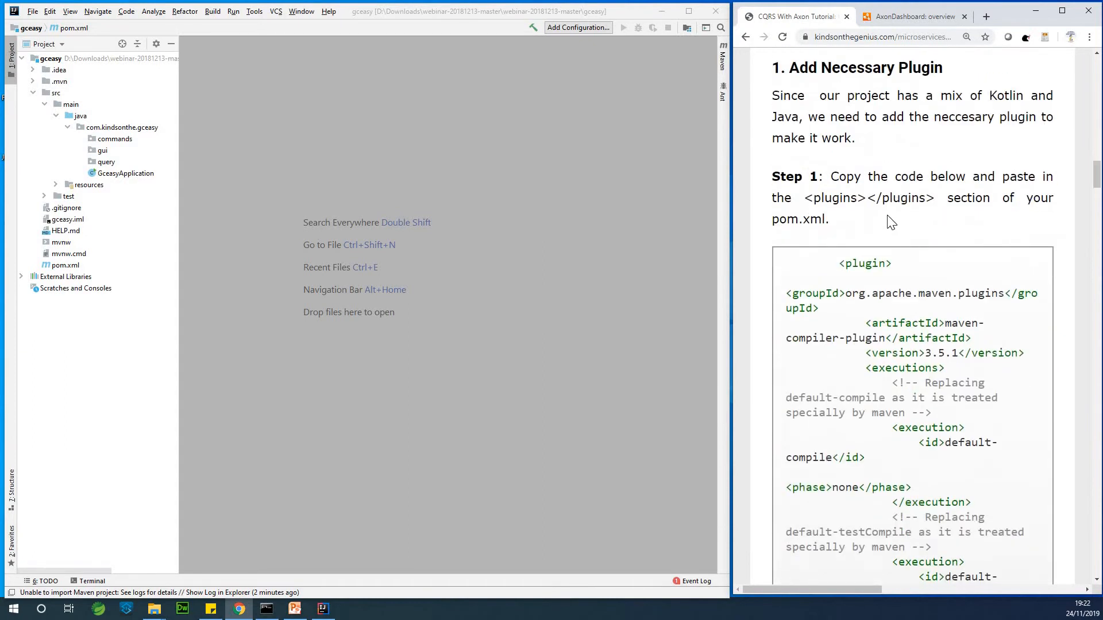
mouse_move(845, 204)
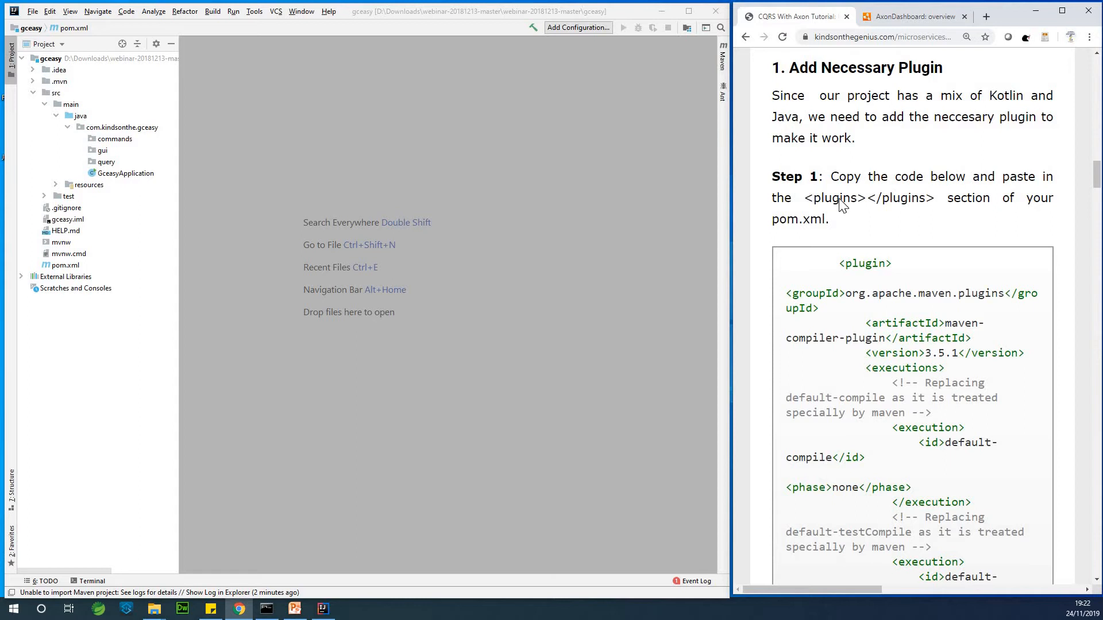
mouse_move(773, 214)
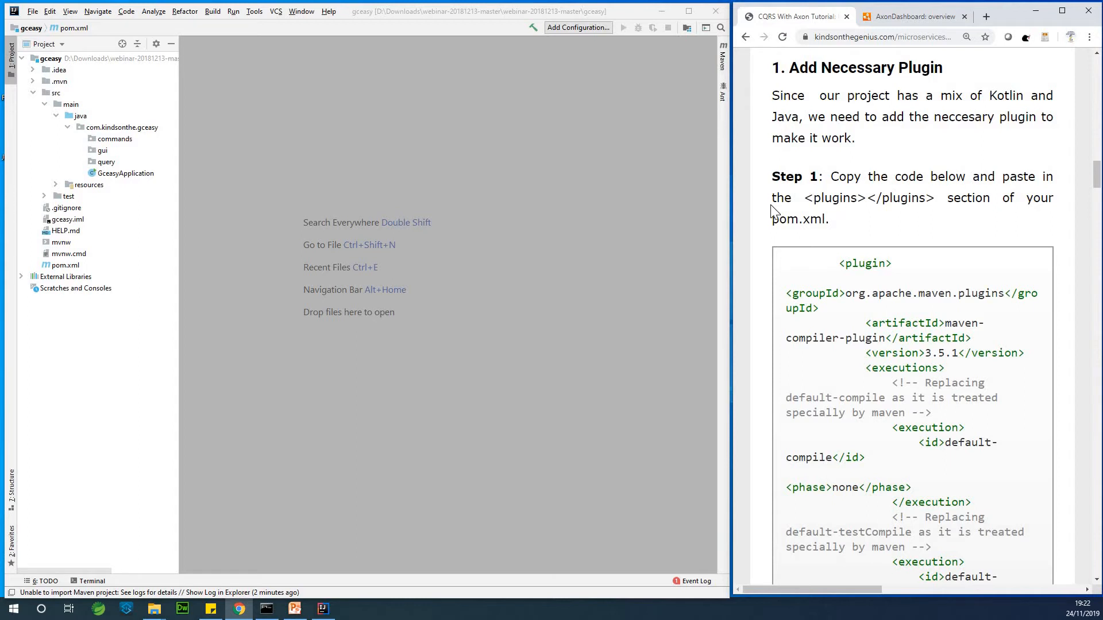
mouse_move(814, 270)
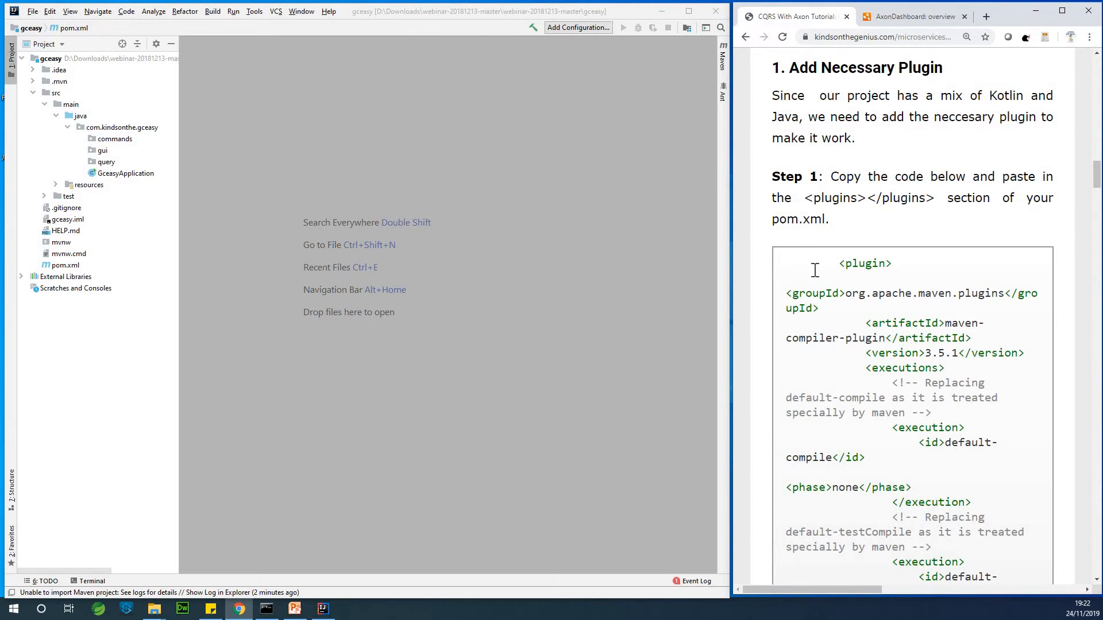
scroll("down", 3)
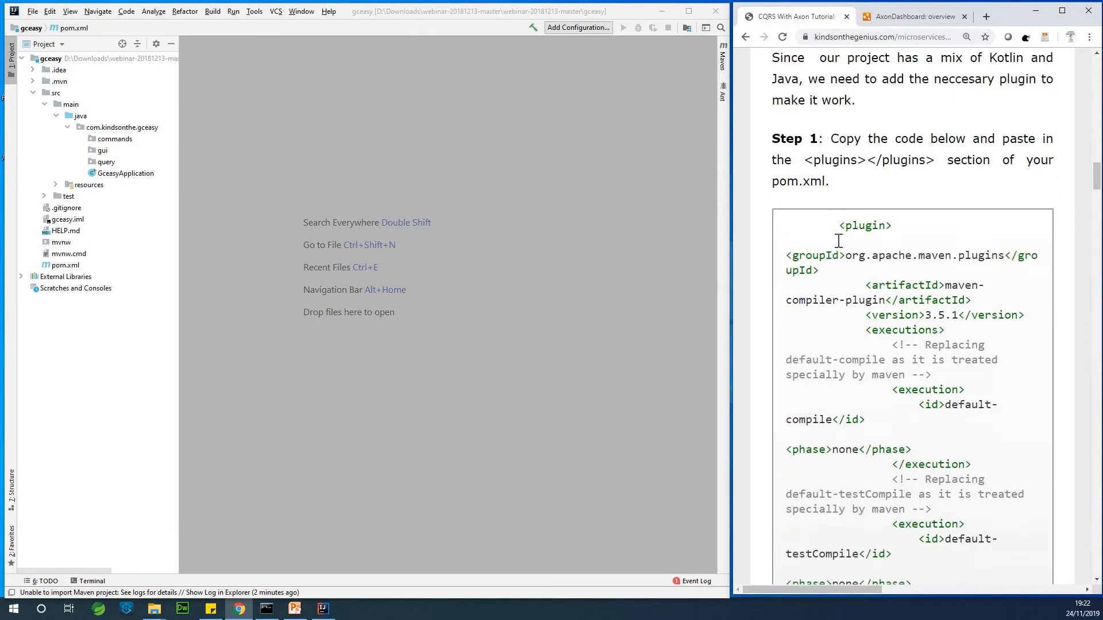
scroll("down", 3)
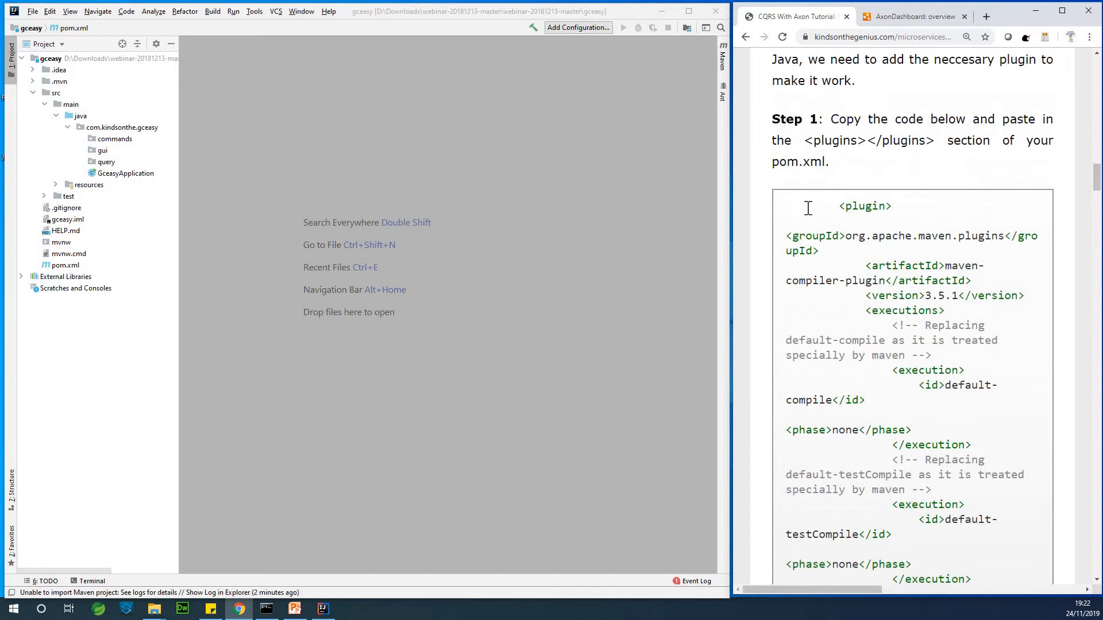
scroll("down", 3)
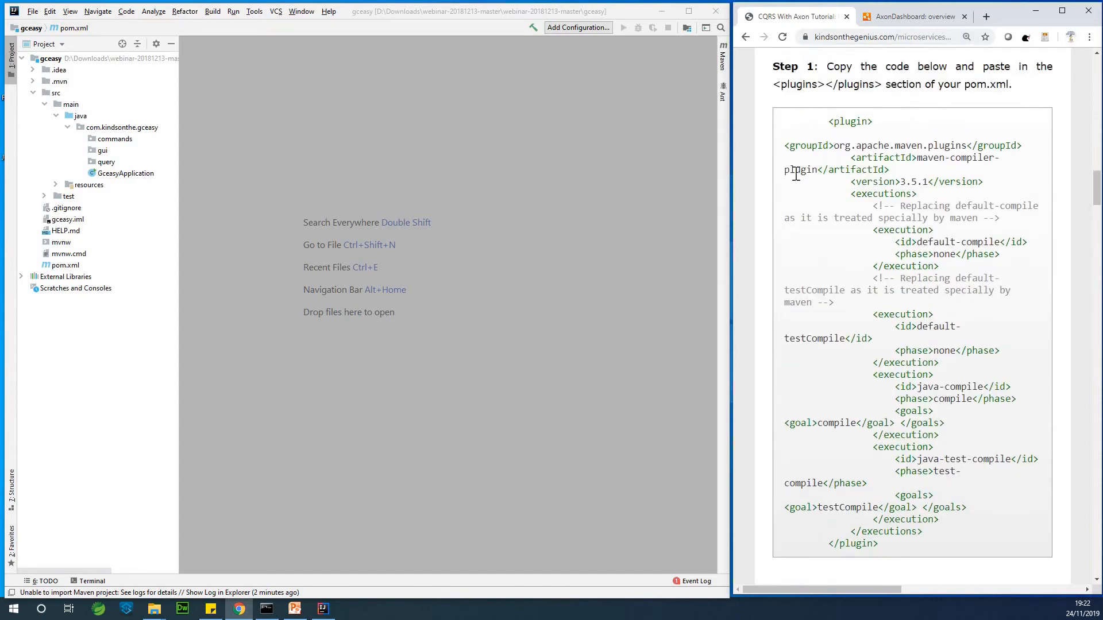
Select and copy the whole maven-compiler-plugin code block from Step 1.
left_click_drag(829, 120, 879, 544)
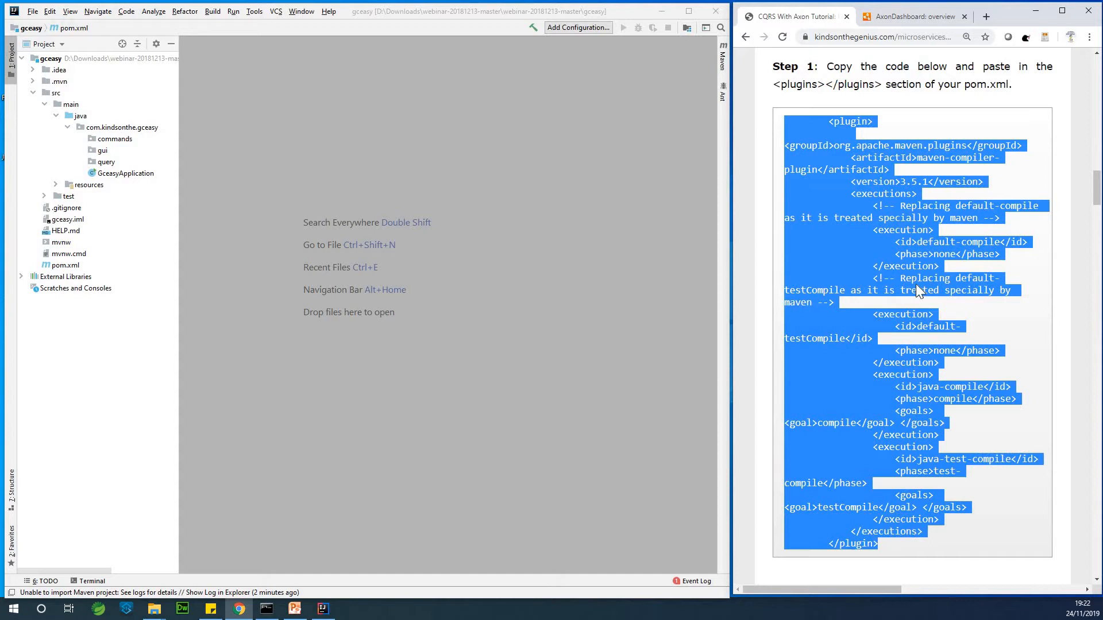
right_click(915, 291)
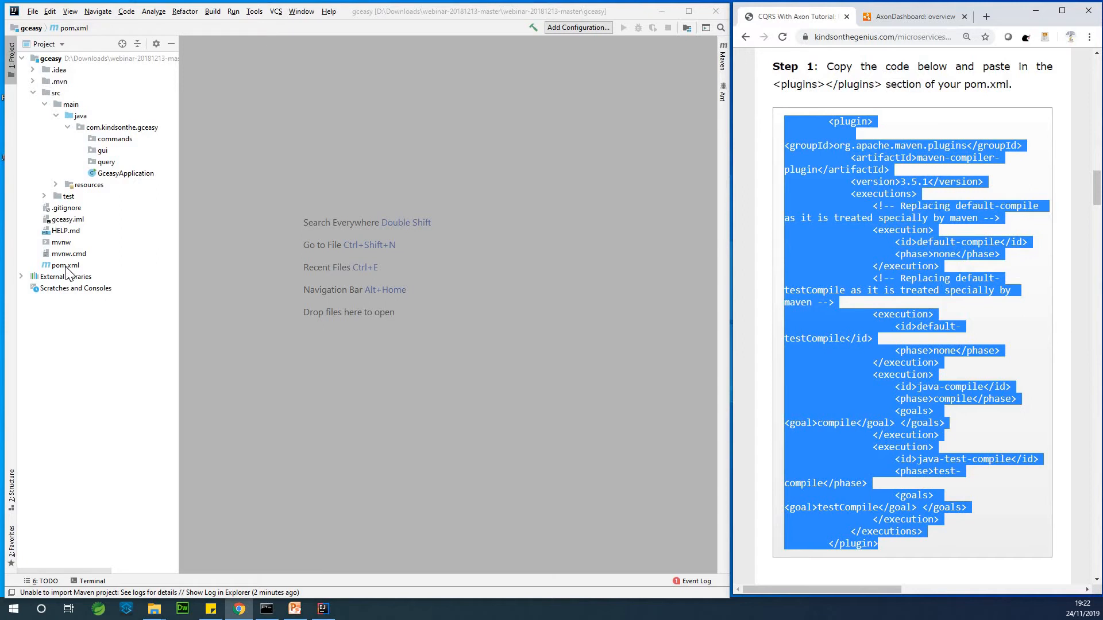
Paste the maven-compiler-plugin block into the pom.xml plugins section.
double_click(65, 265)
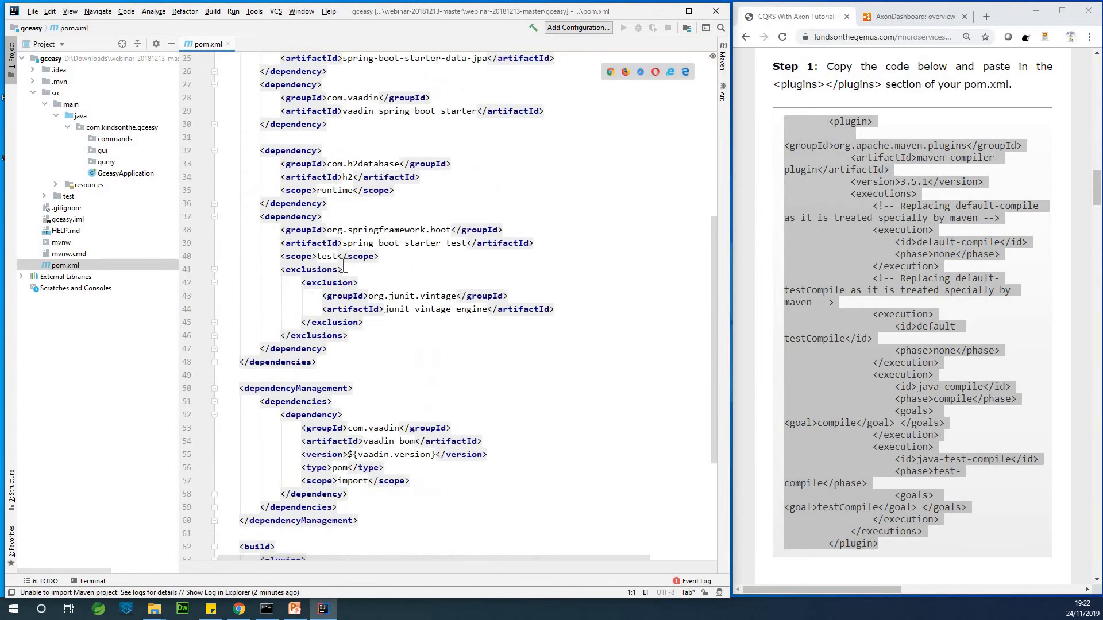
scroll("down", 3)
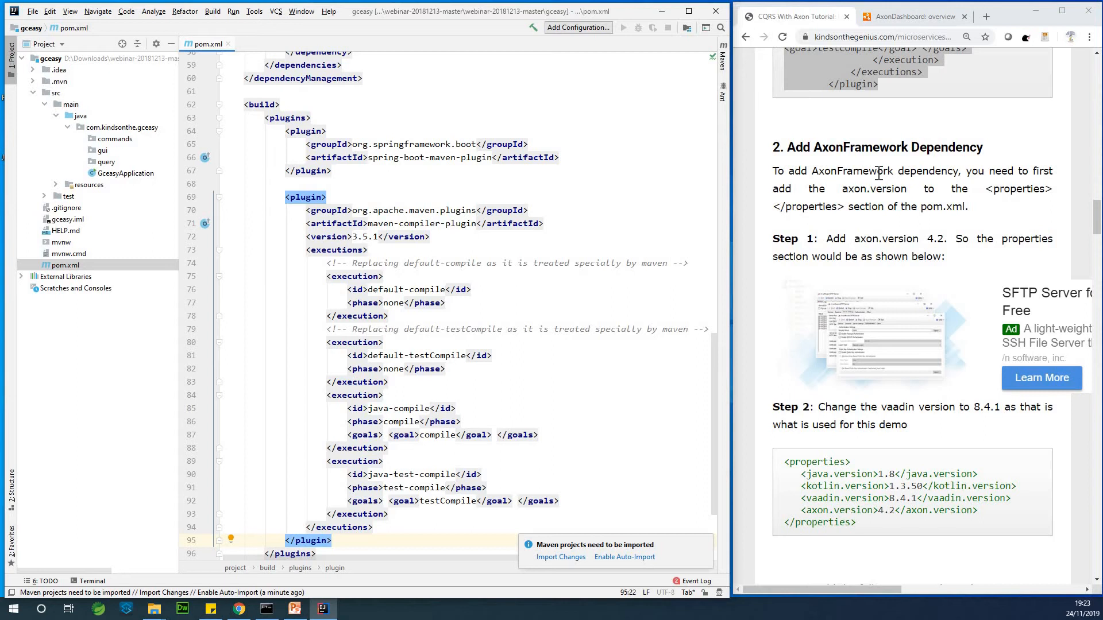
mouse_move(804, 338)
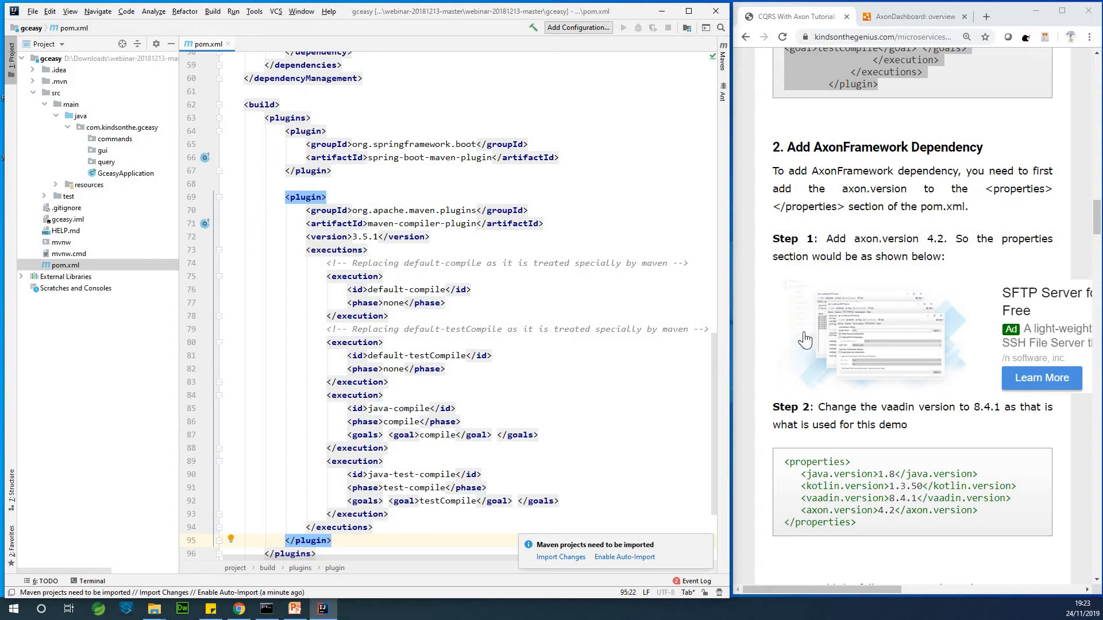
Scroll the pom.xml editor back to the properties section.
scroll("down", 3)
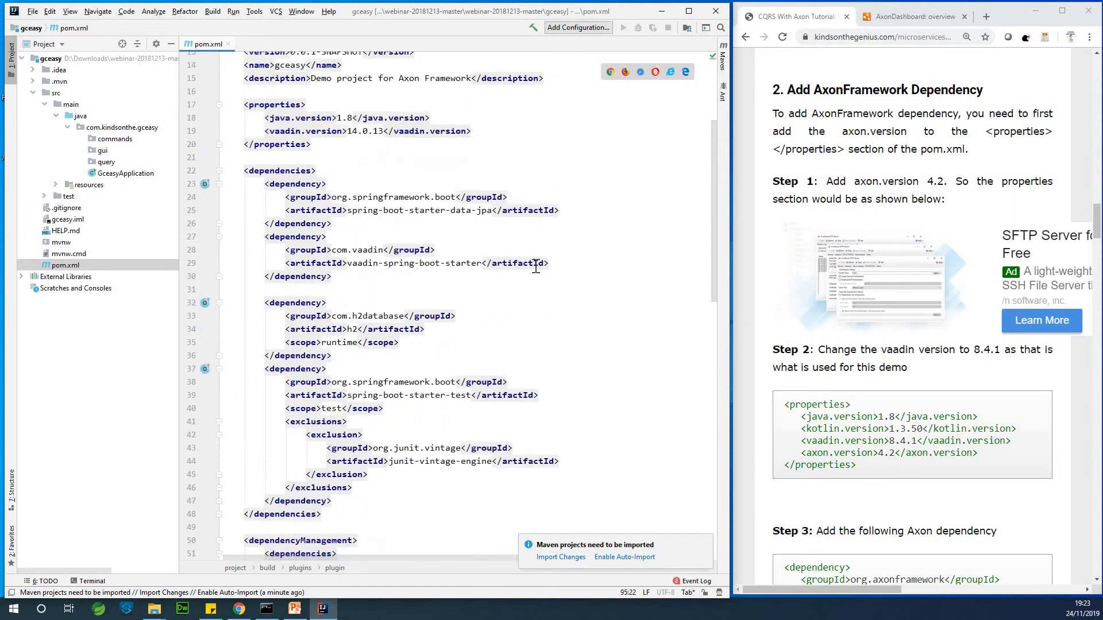
mouse_move(546, 244)
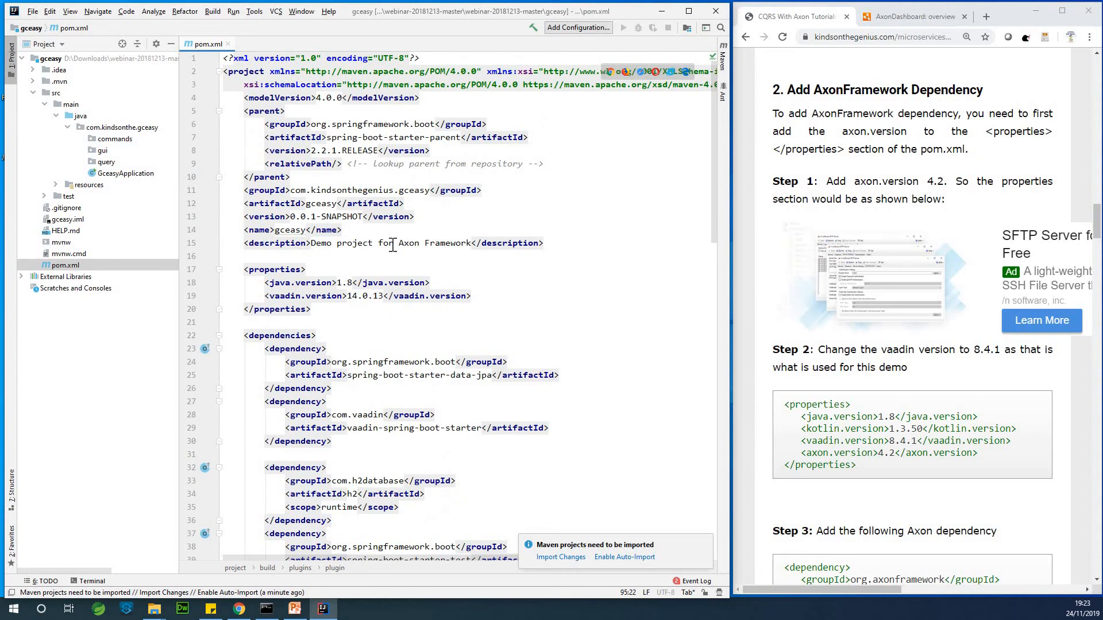
mouse_move(519, 268)
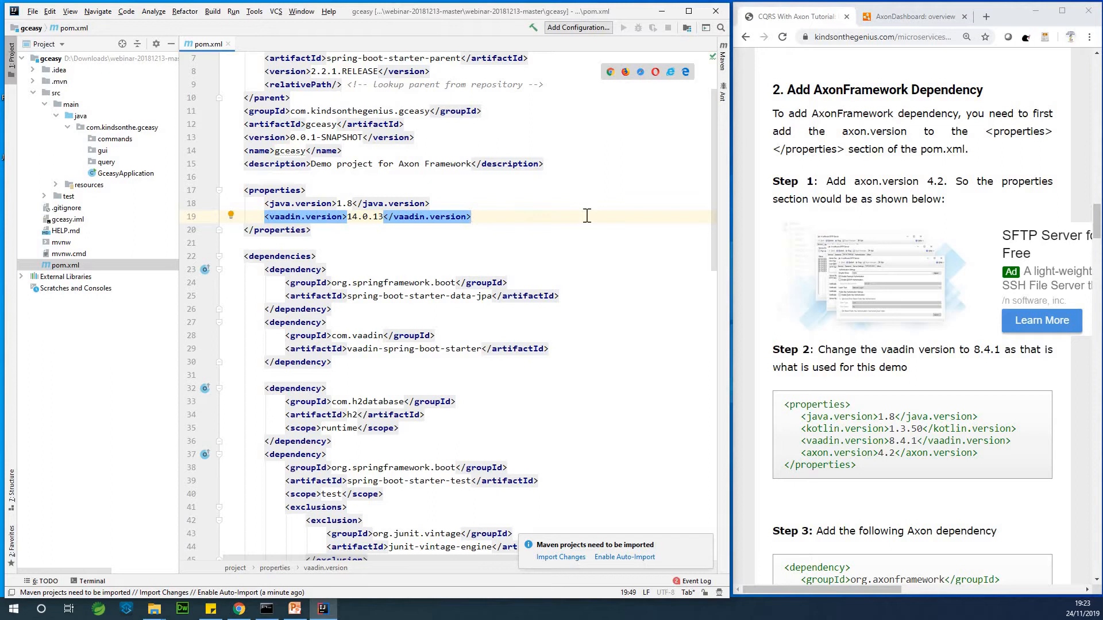
Add an <axon.version>4.2</axon.version> property below vaadin.version.
key("Enter")
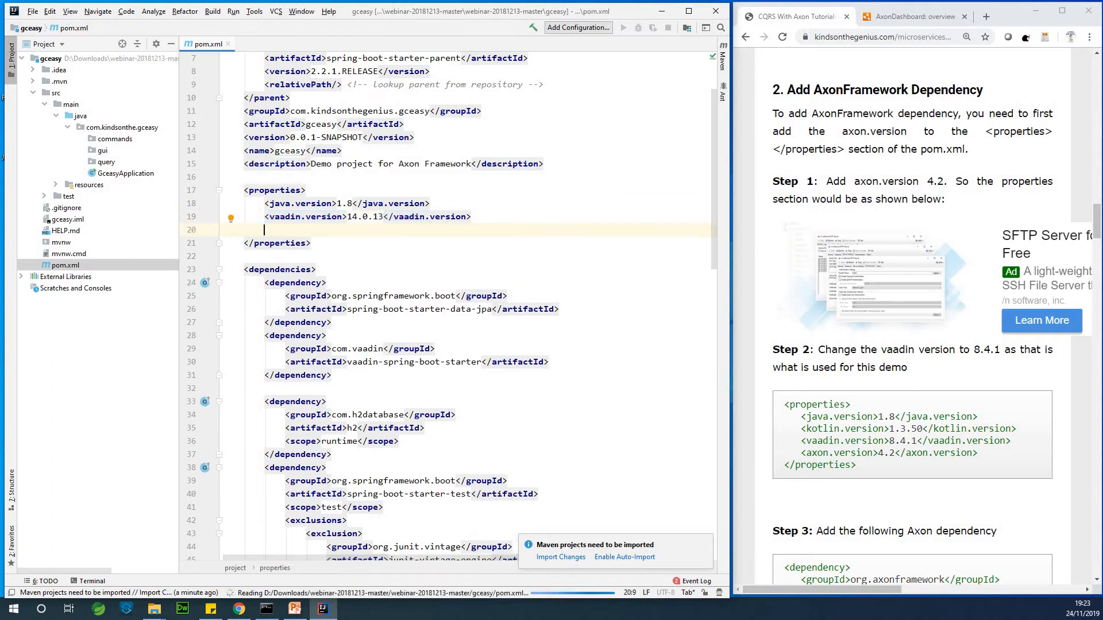
type("<")
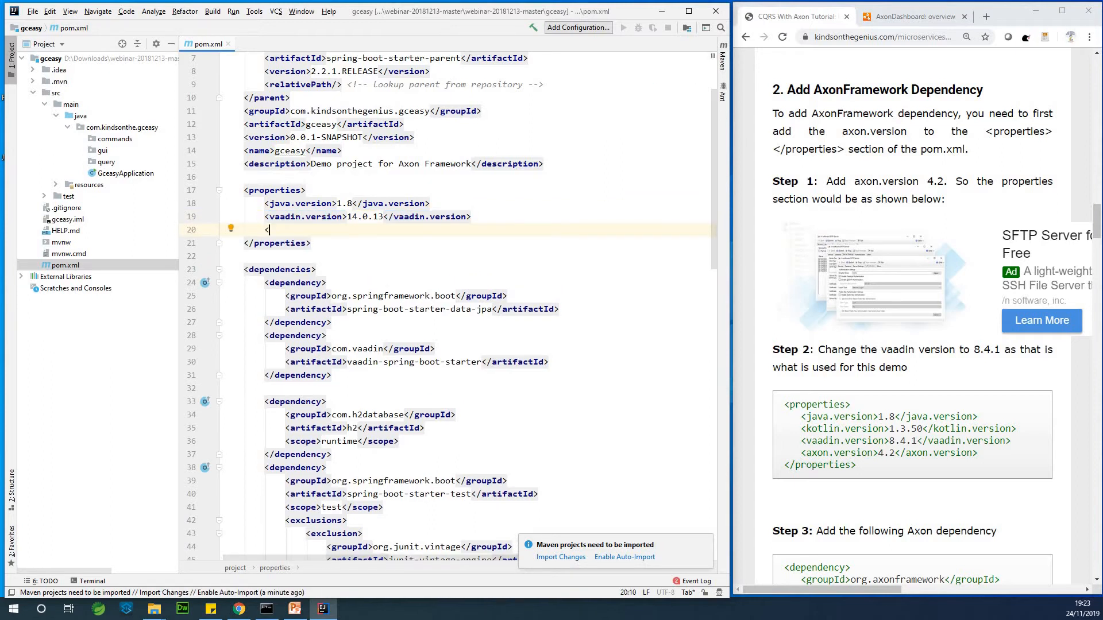
type("<")
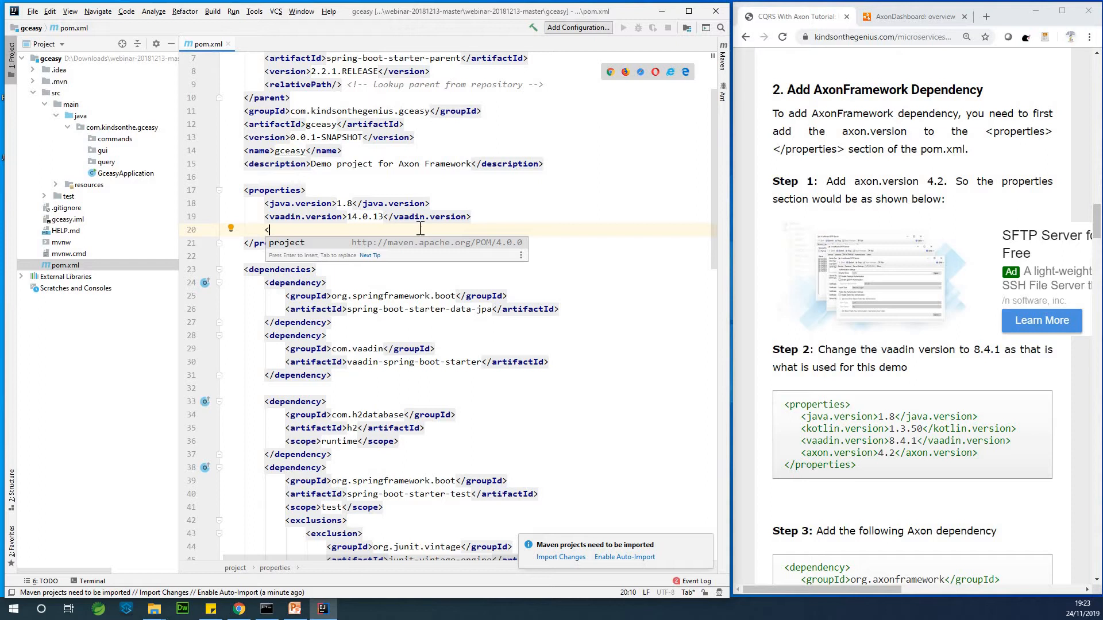
type("ax")
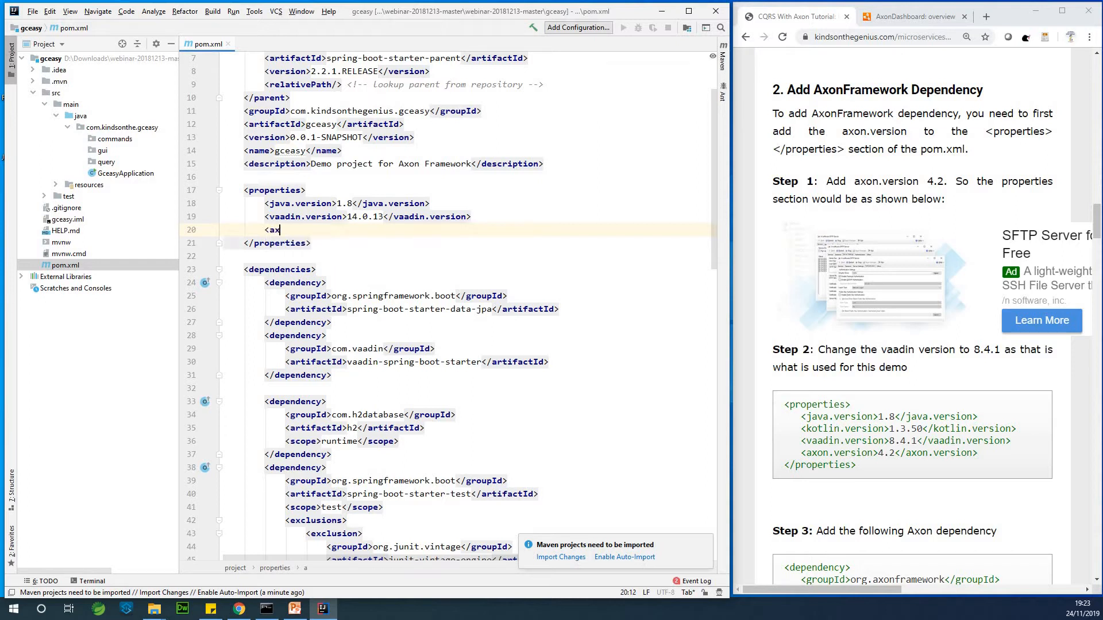
type("on version")
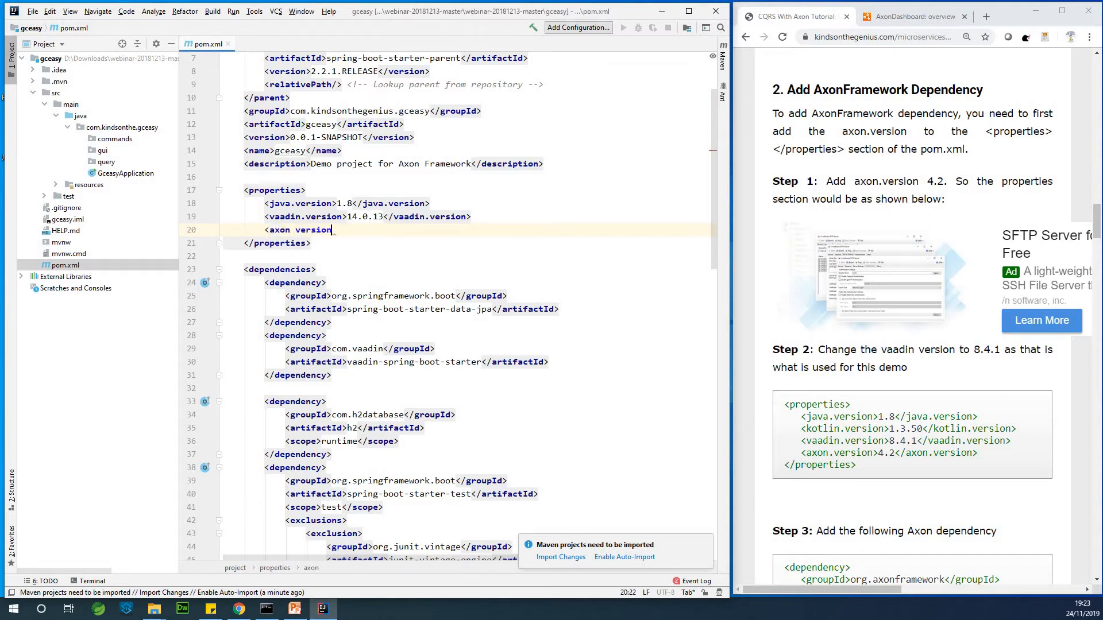
type("></axon.version></axon>")
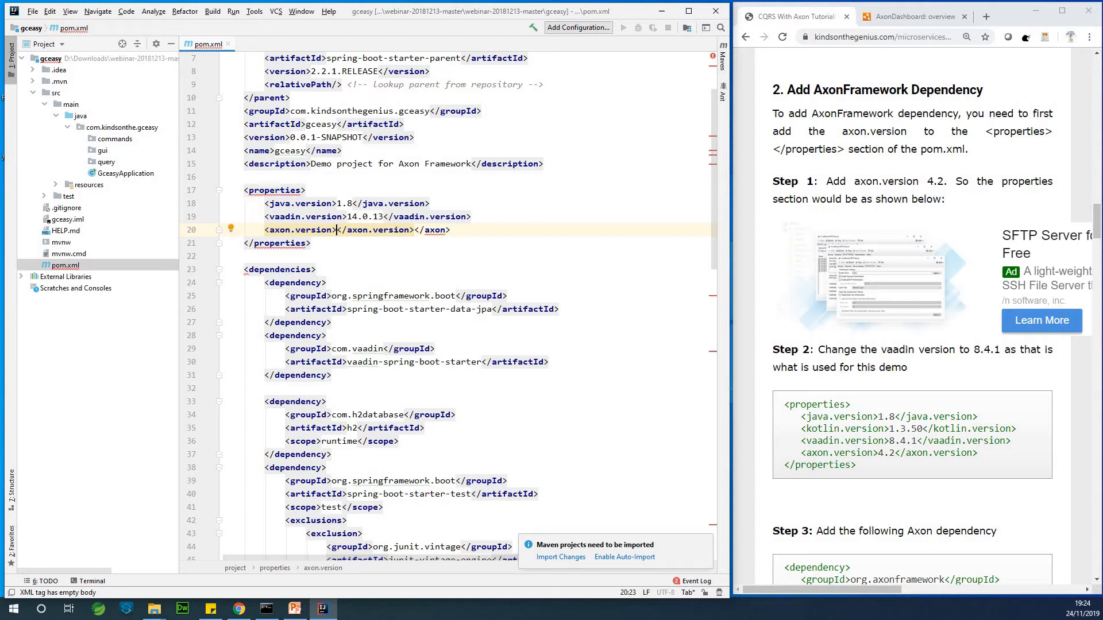
type("43.")
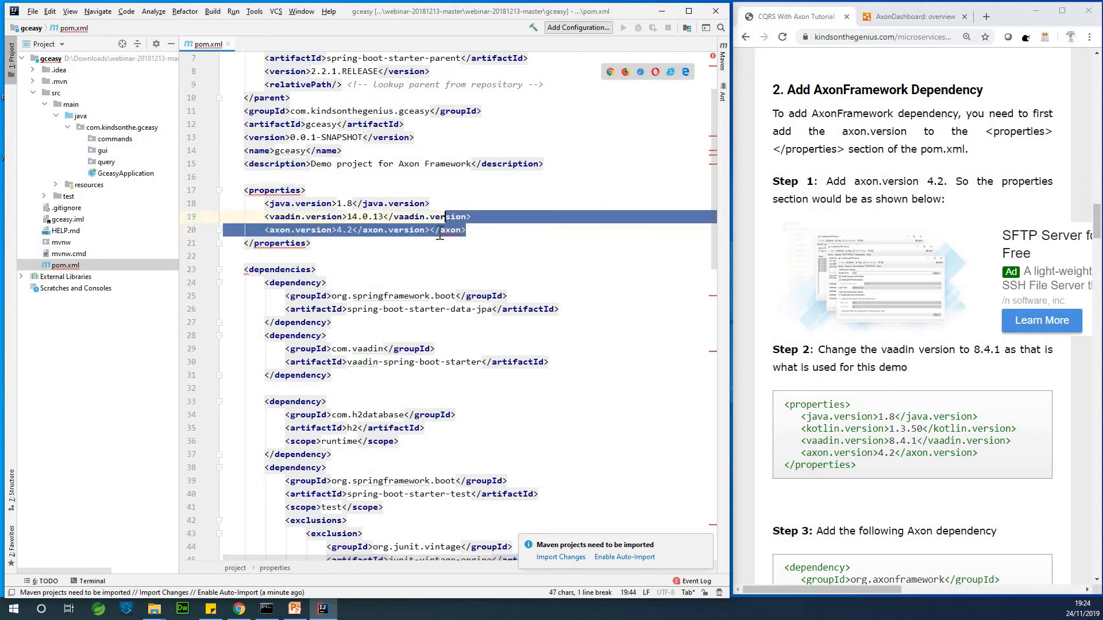
left_click(430, 230)
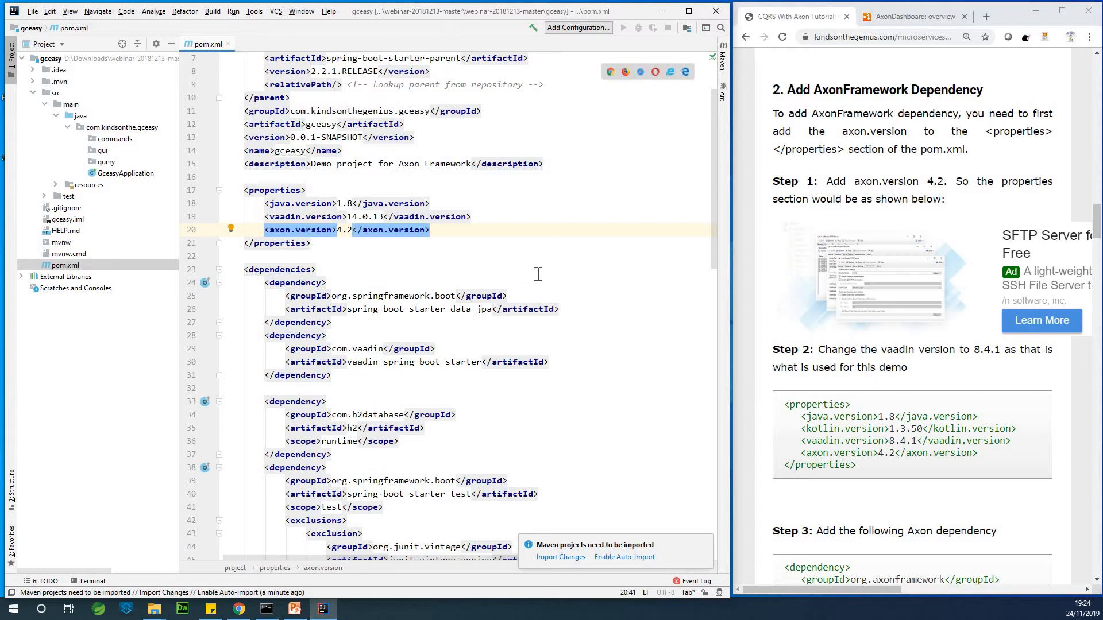
mouse_move(600, 394)
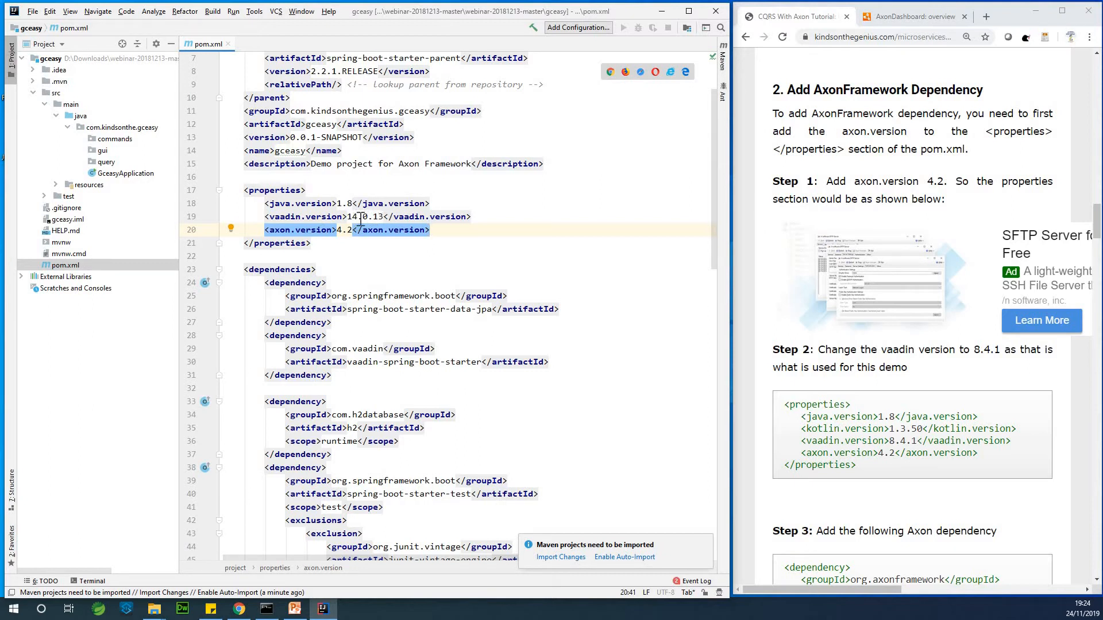
Change the vaadin.version value from 14.0.13 to 8.4.1.
left_click(351, 216)
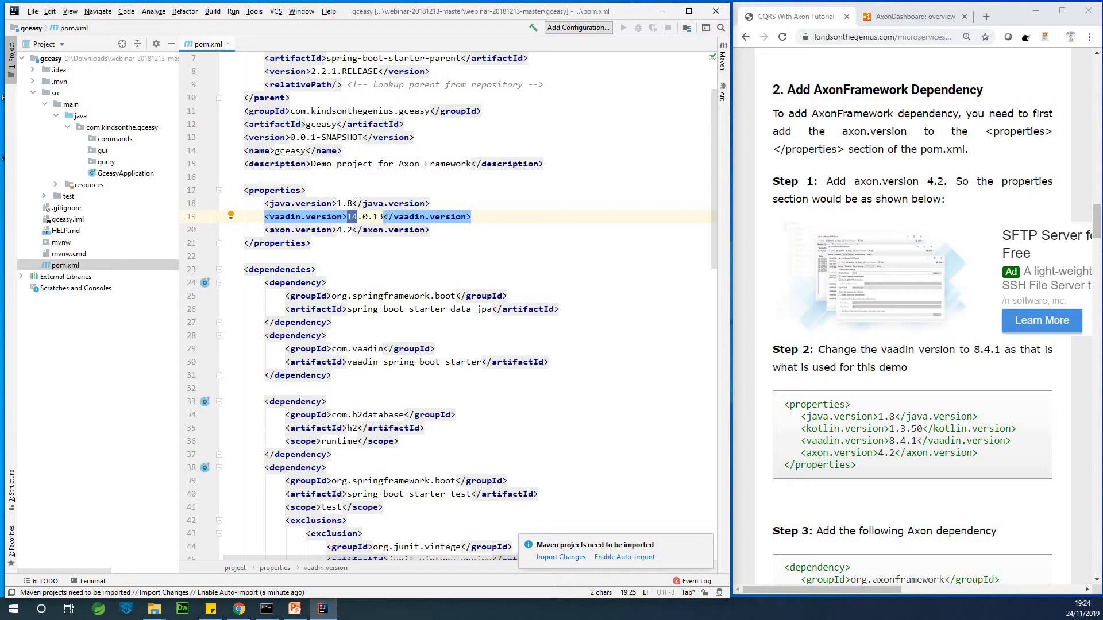
type("8.4.")
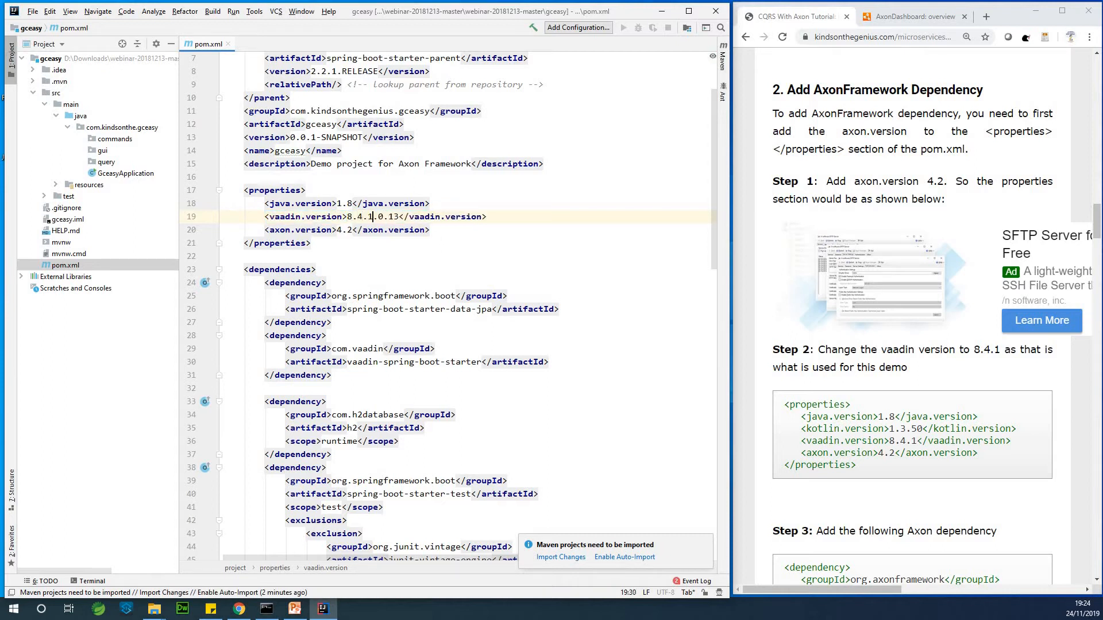
key("BackSpace")
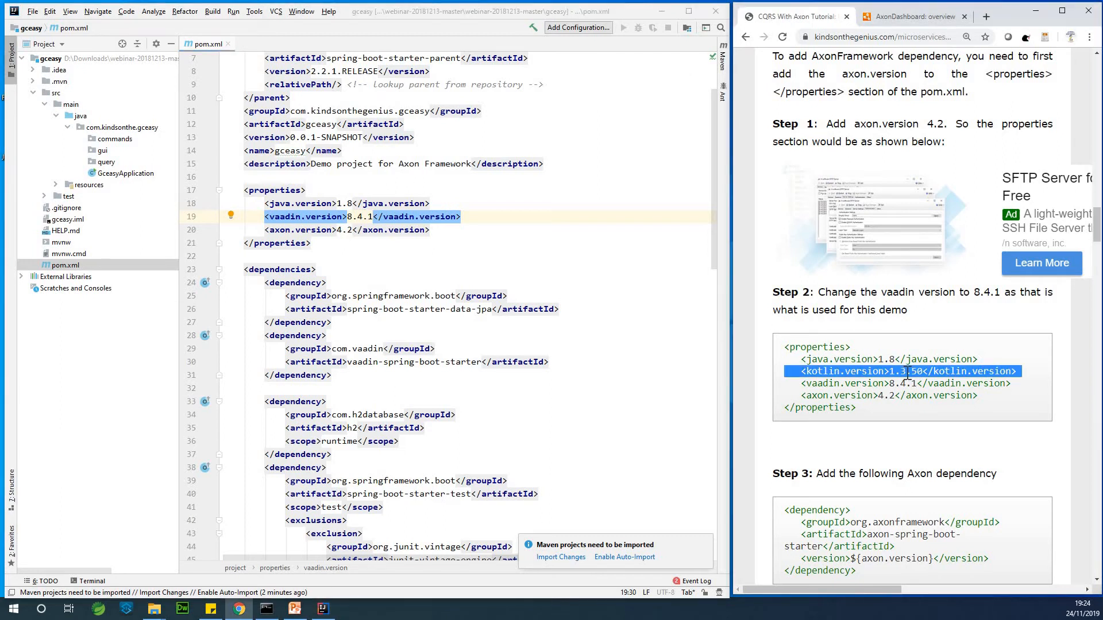
mouse_move(710, 346)
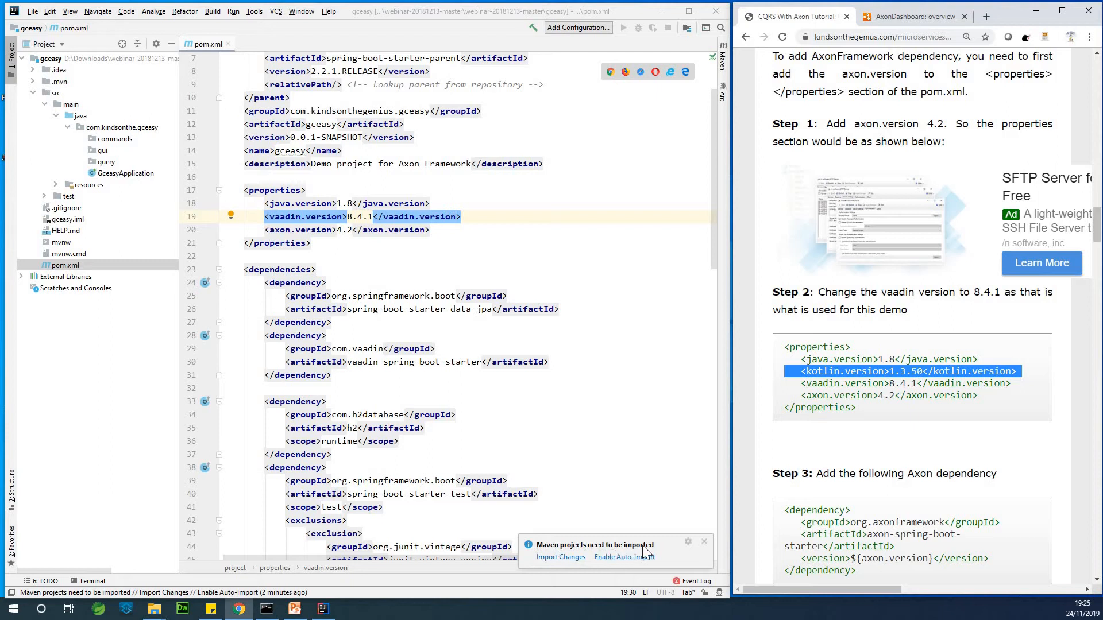
mouse_move(611, 566)
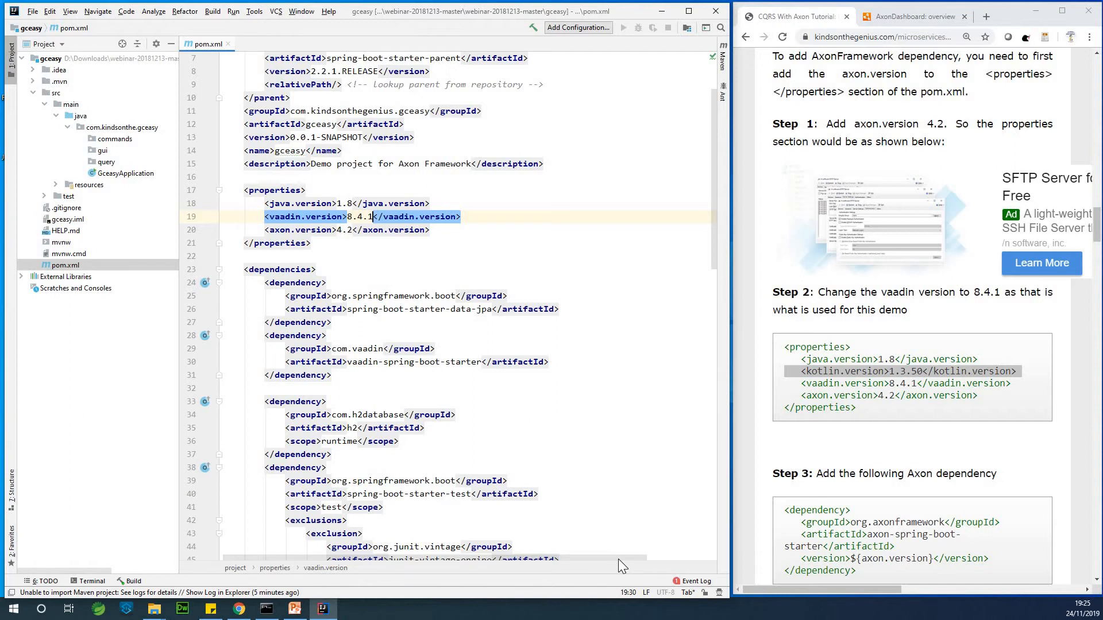
mouse_move(608, 560)
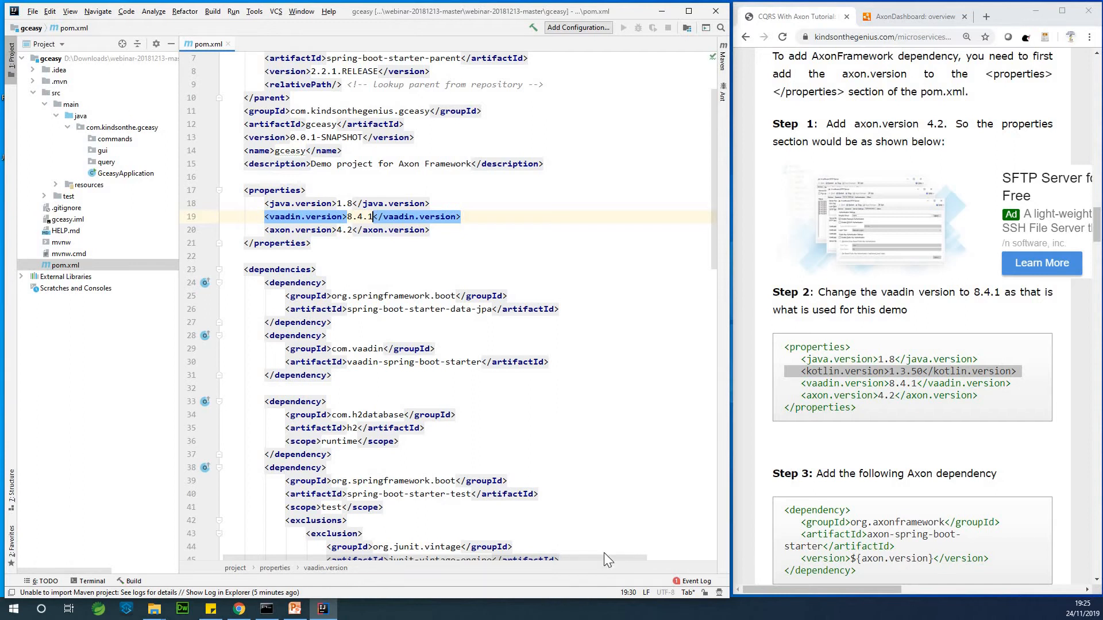
Add the kotlin.version 1.3.50 property from the tutorial into the properties block.
left_click(32, 11)
type("<kotlin.version>1.3.50</kotlin.version>")
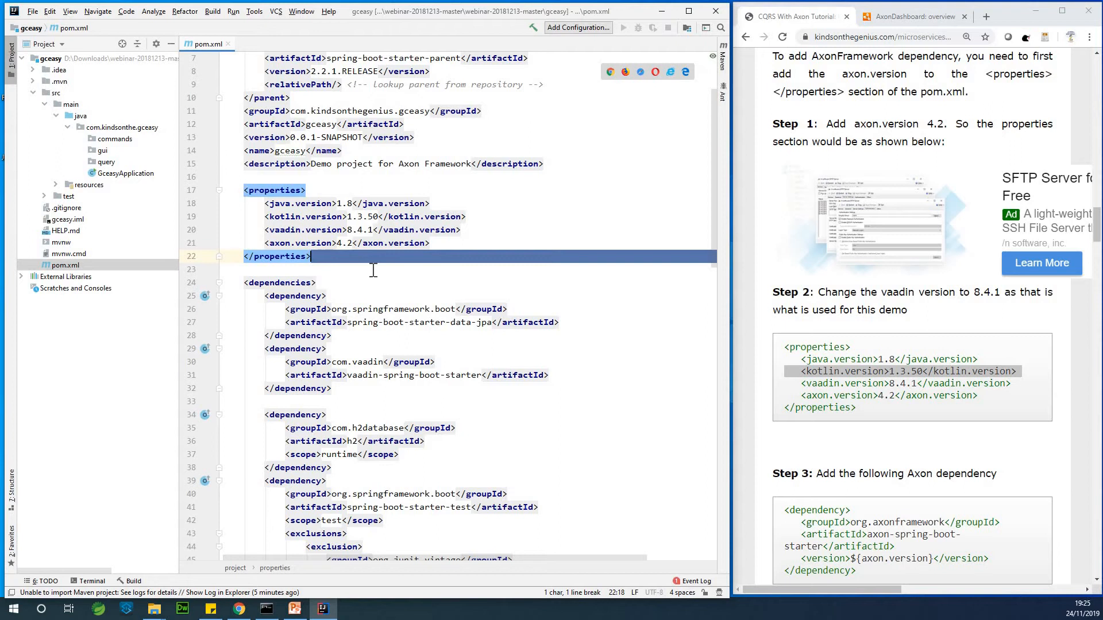
mouse_move(520, 291)
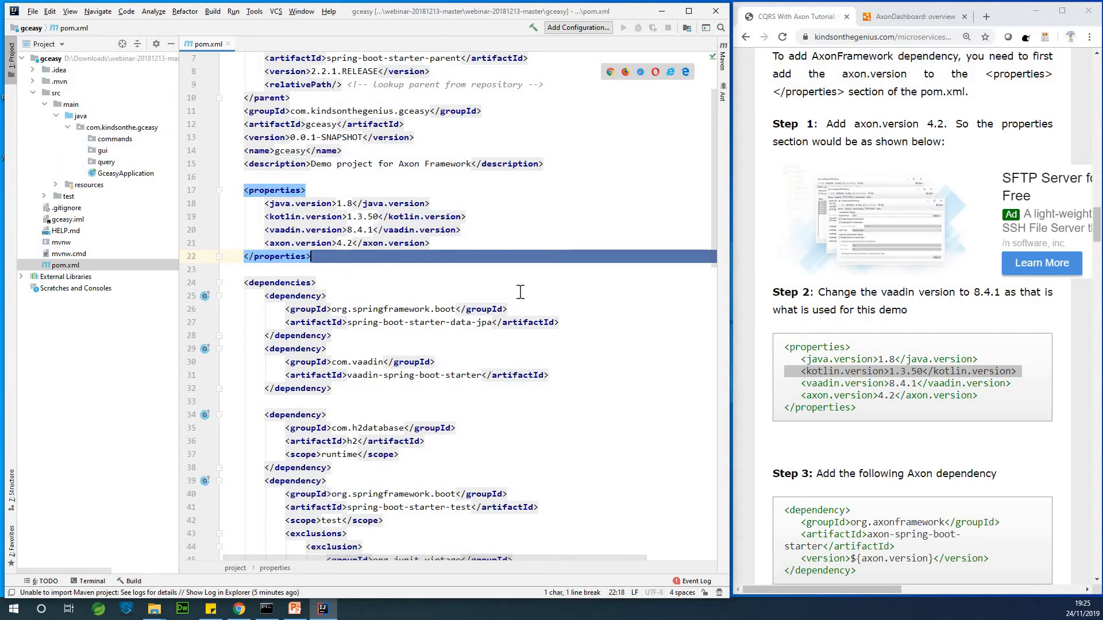
mouse_move(386, 268)
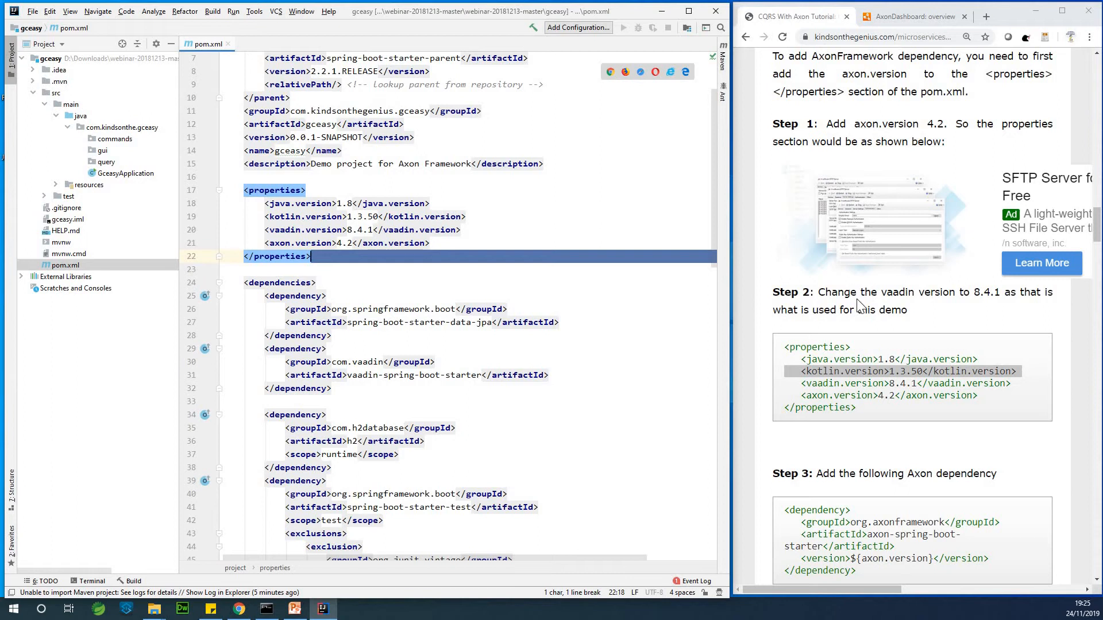
scroll("down", 3)
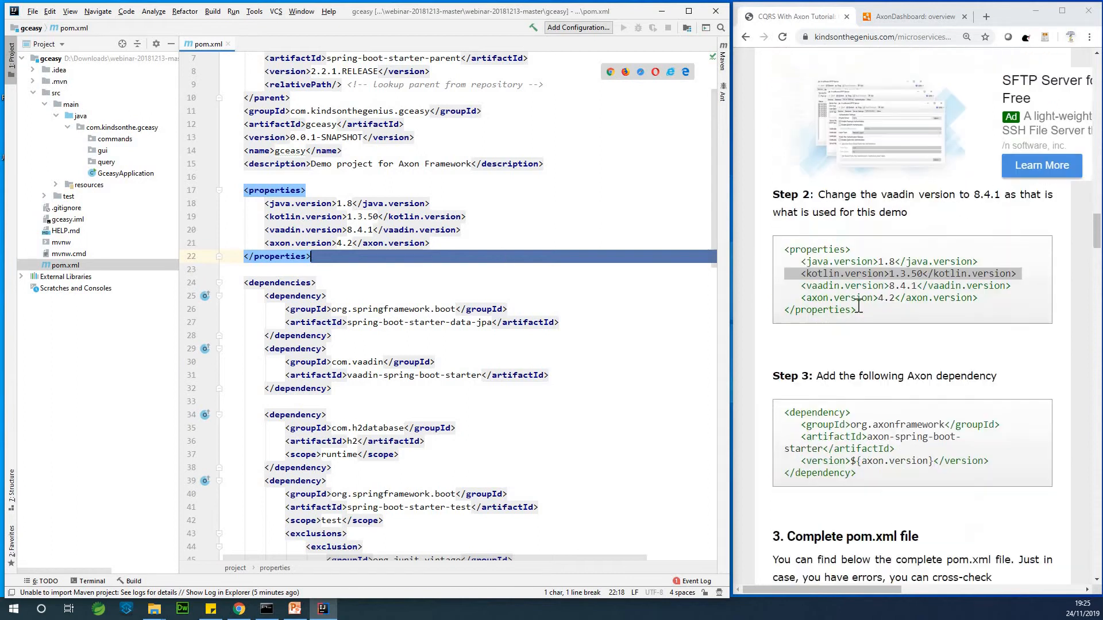
Scroll the tutorial to Step 3's axon-spring-boot-starter dependency snippet.
scroll("down", 3)
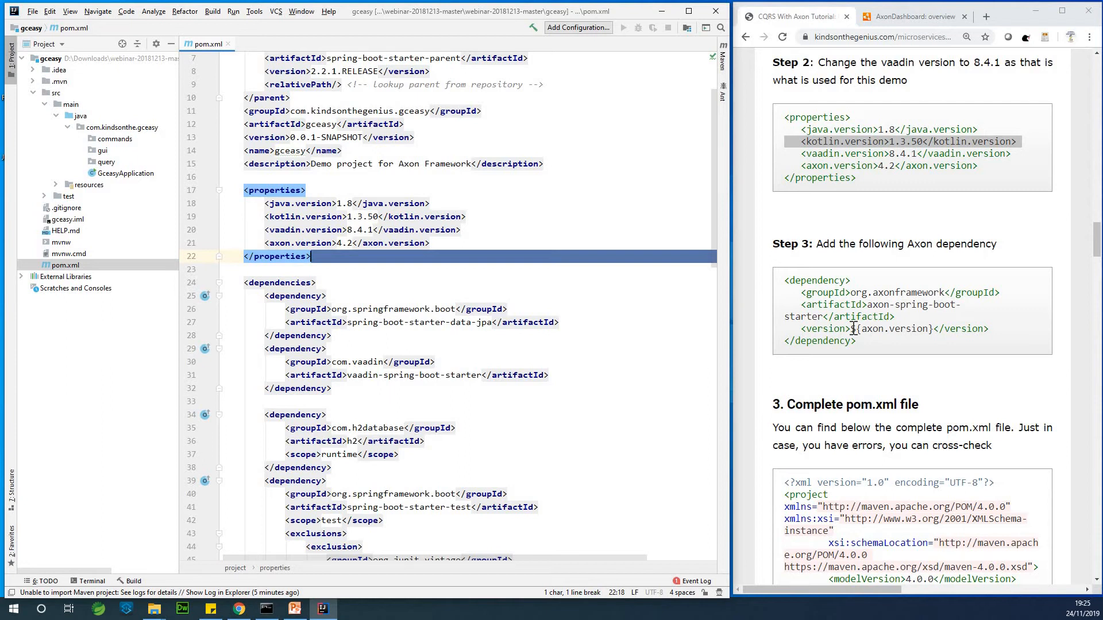
mouse_move(872, 356)
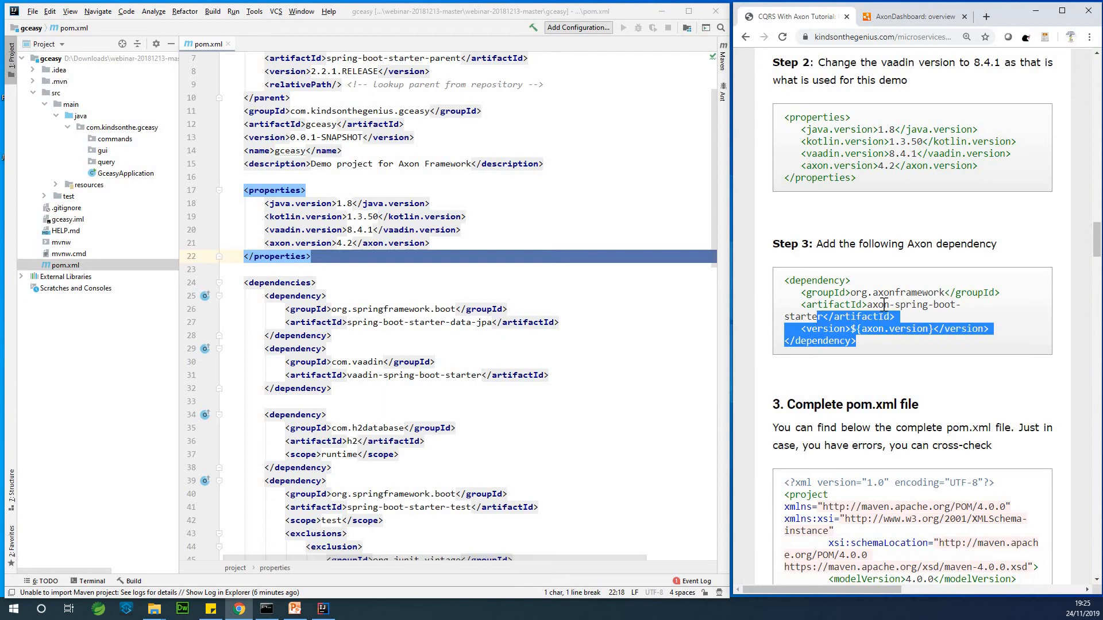
mouse_move(924, 293)
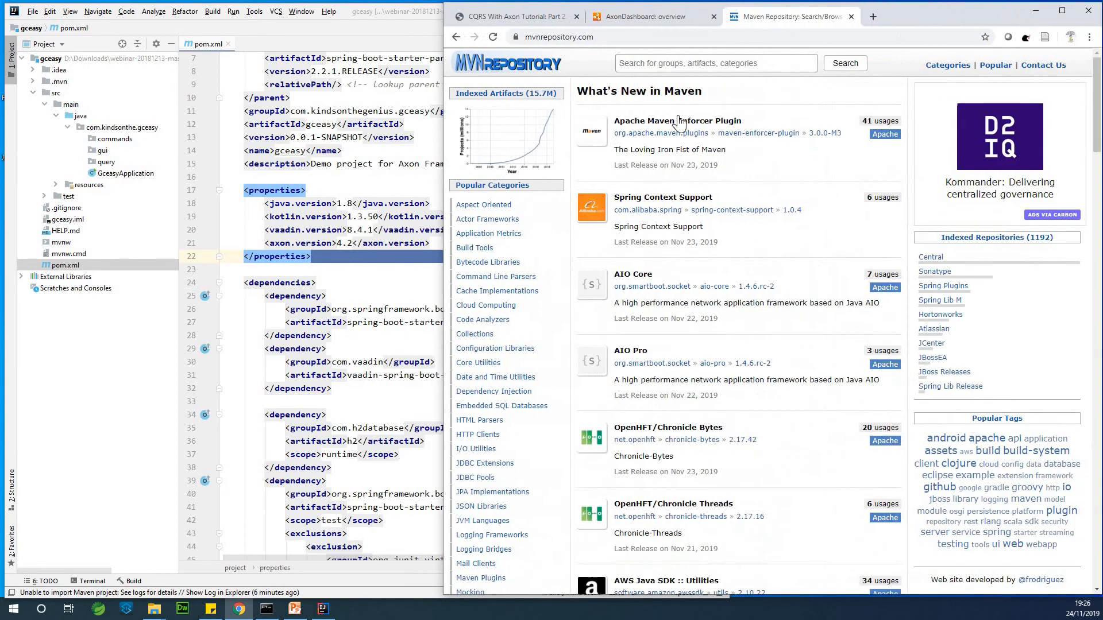
Search MVN Repository for 'axonframework' artifacts.
left_click(714, 62)
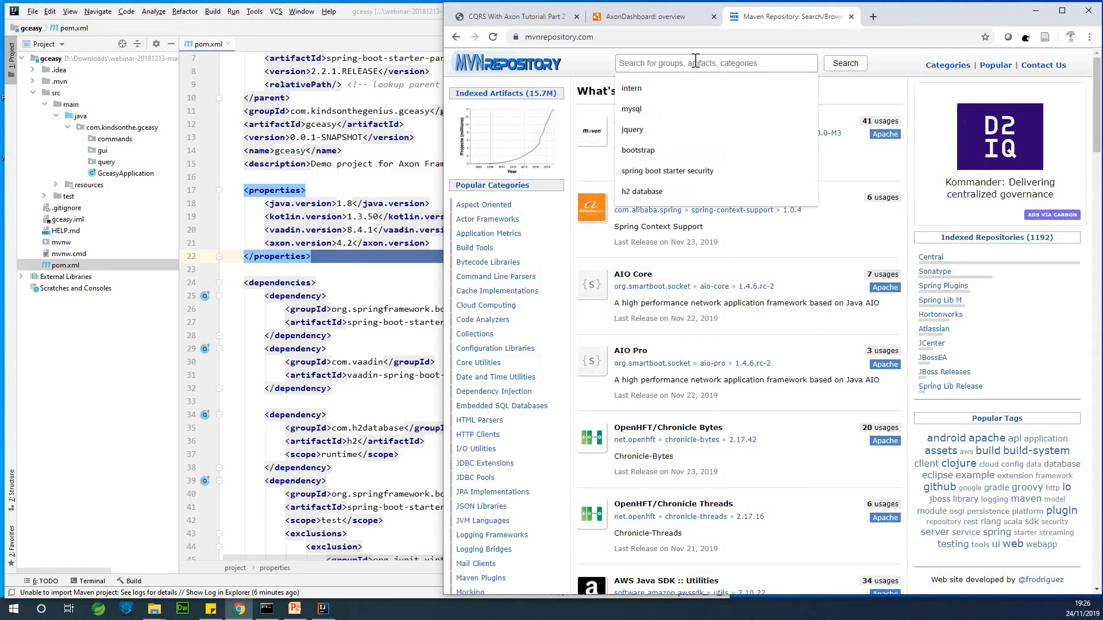
type("axonframework")
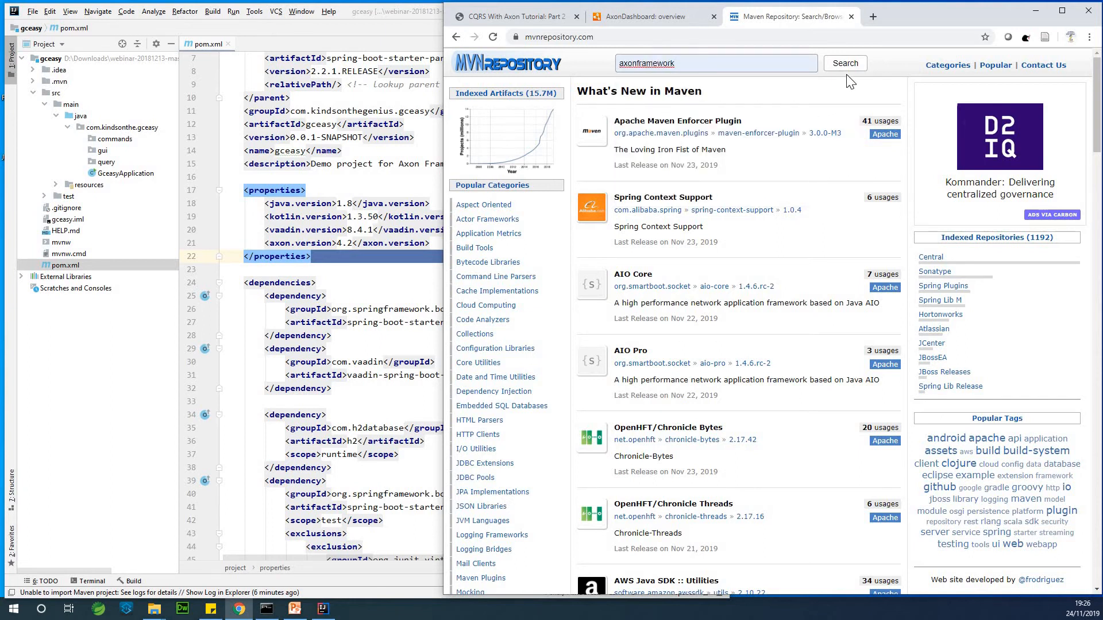
left_click(845, 62)
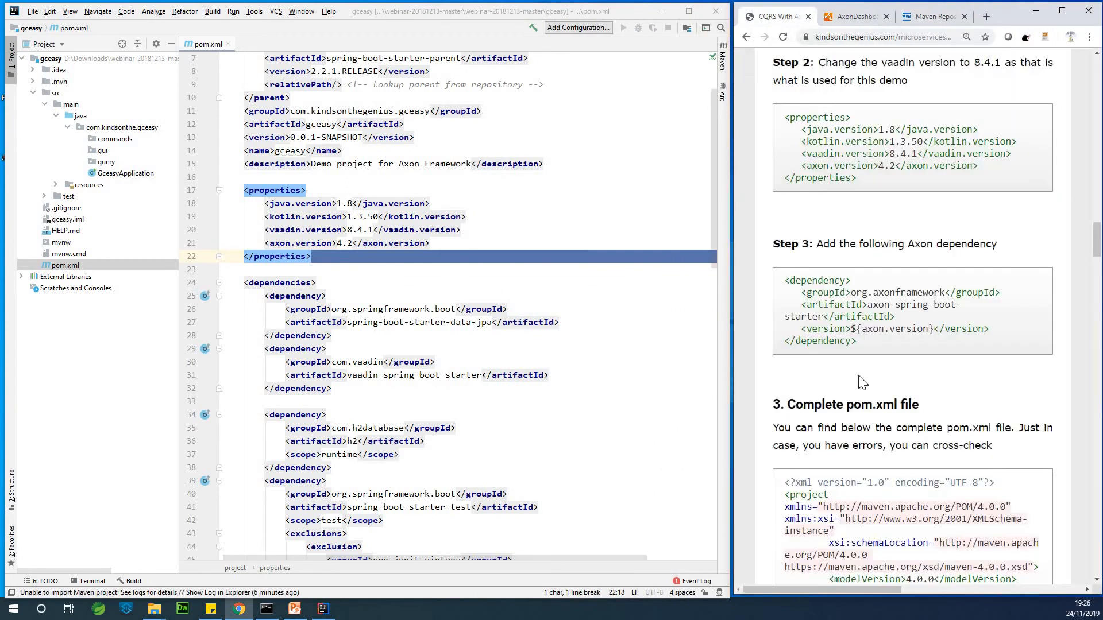
Select the Step 3 axon-spring-boot-starter dependency snippet for copying into pom.xml.
left_click_drag(786, 280, 856, 340)
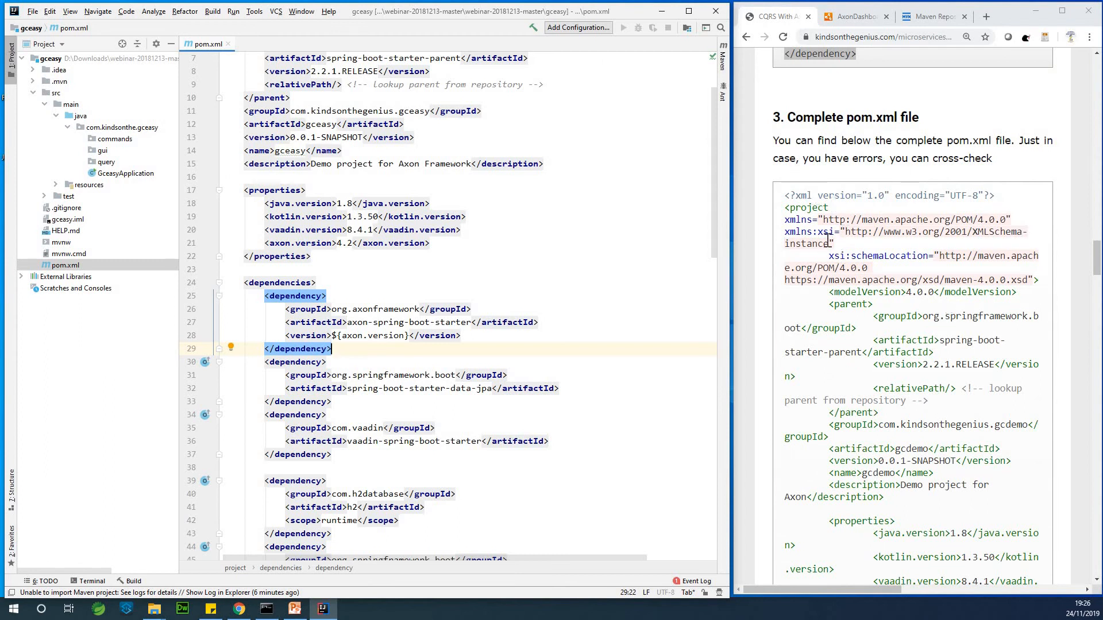
mouse_move(810, 201)
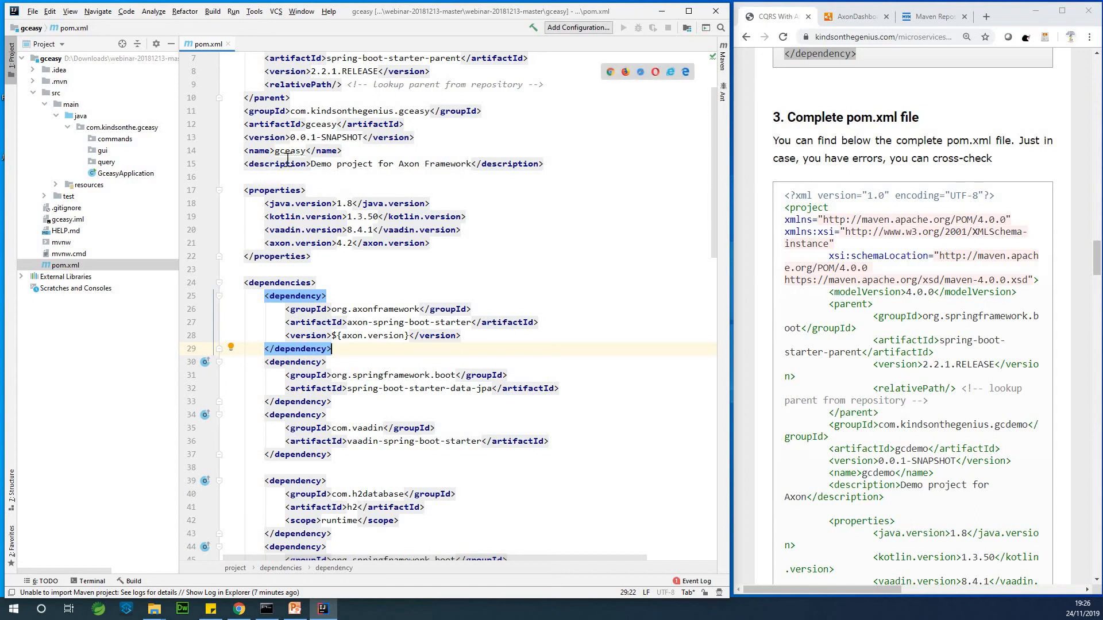
Scroll through the tutorial's complete pom.xml to its end, then Save All the pom.xml edits.
left_click(291, 150)
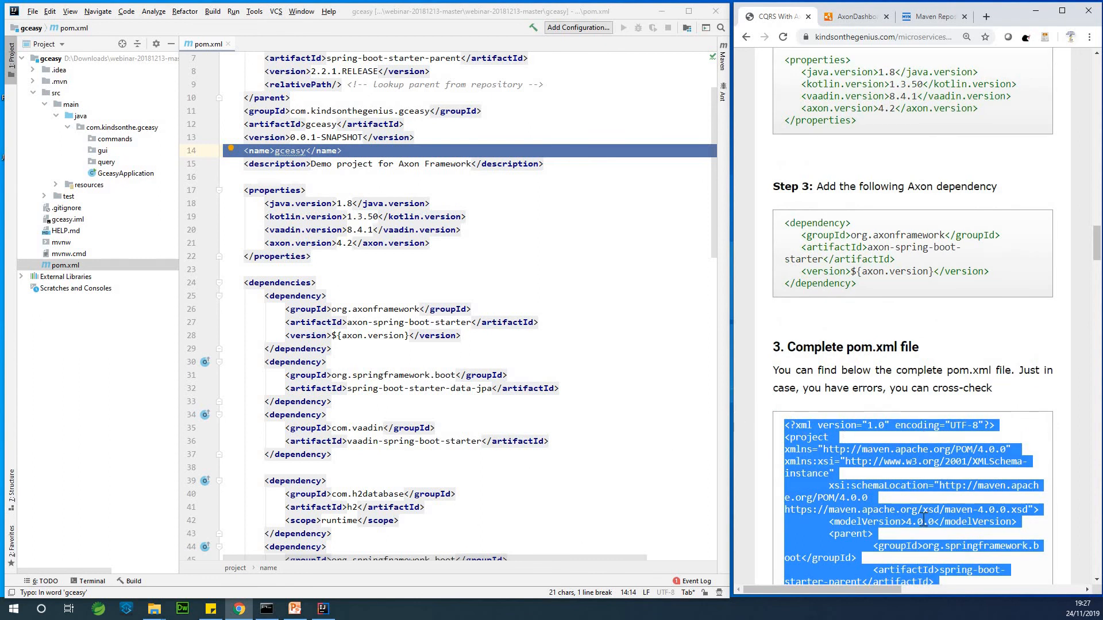
scroll("down", 3)
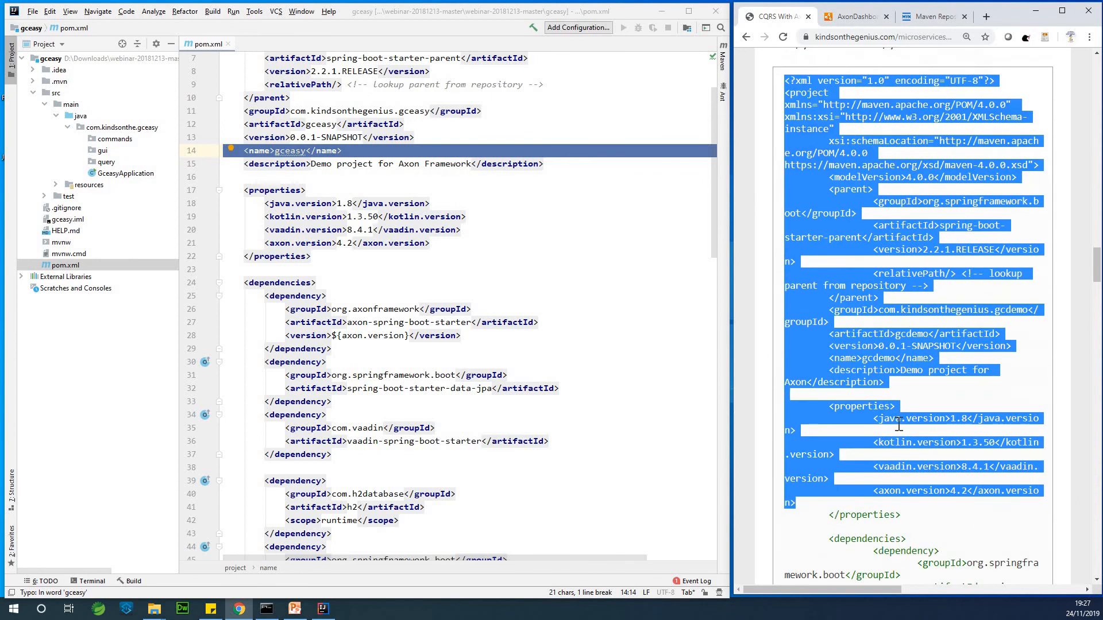
scroll("down", 3)
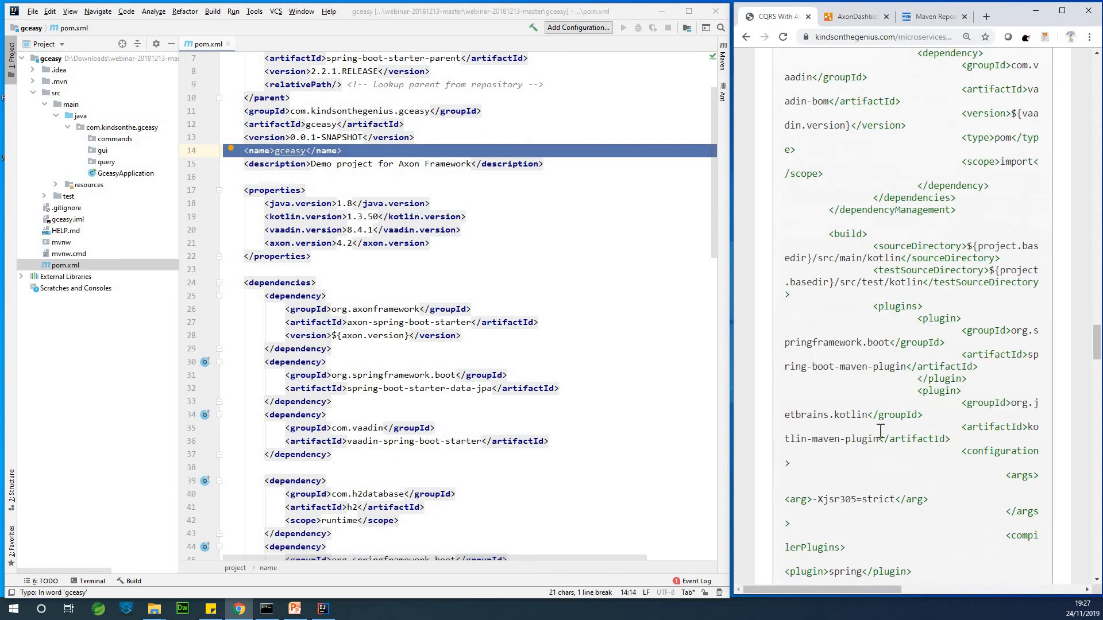
scroll("down", 3)
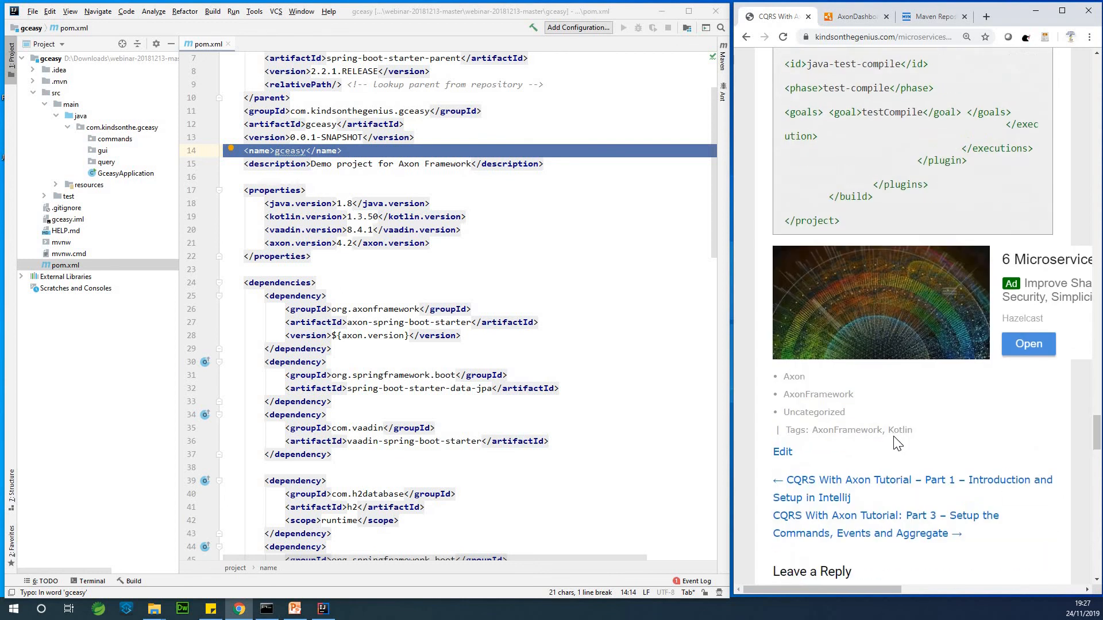
scroll("down", 3)
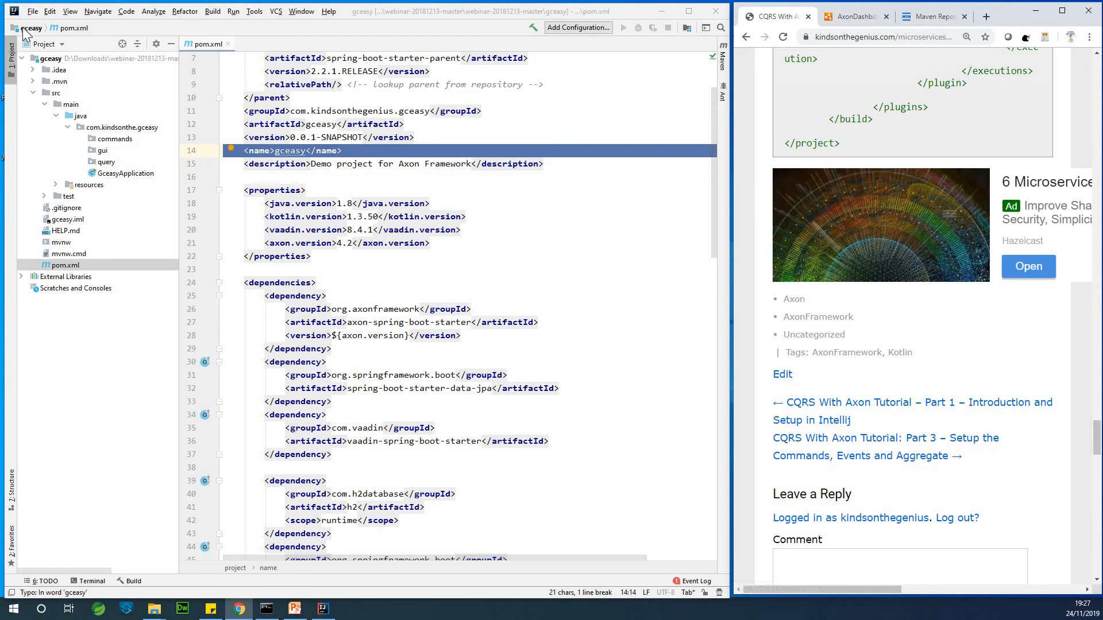
left_click(32, 11)
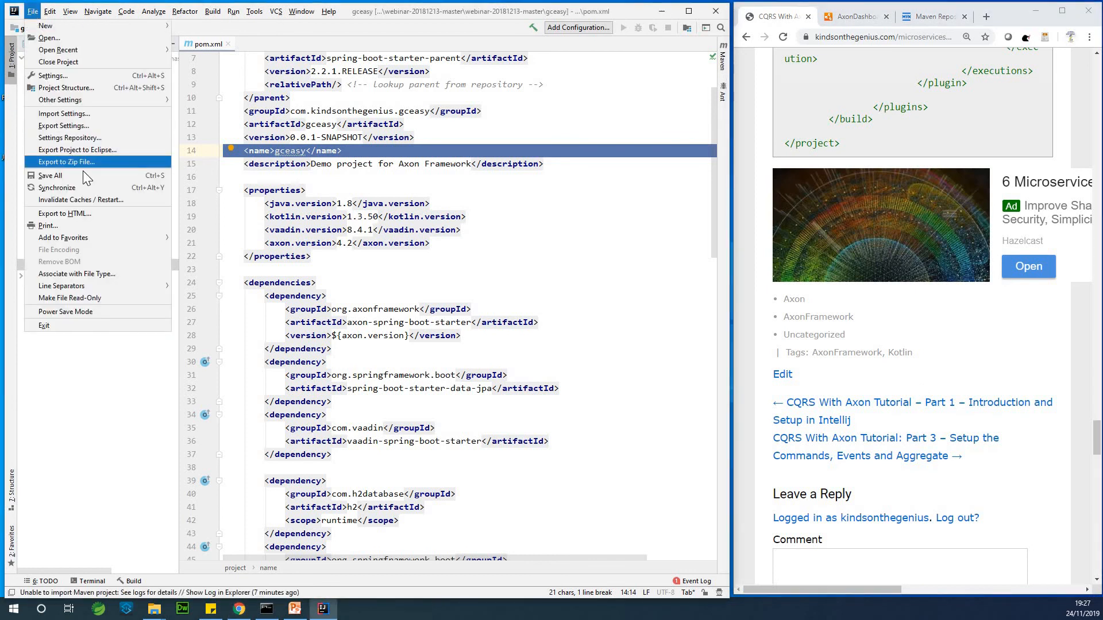